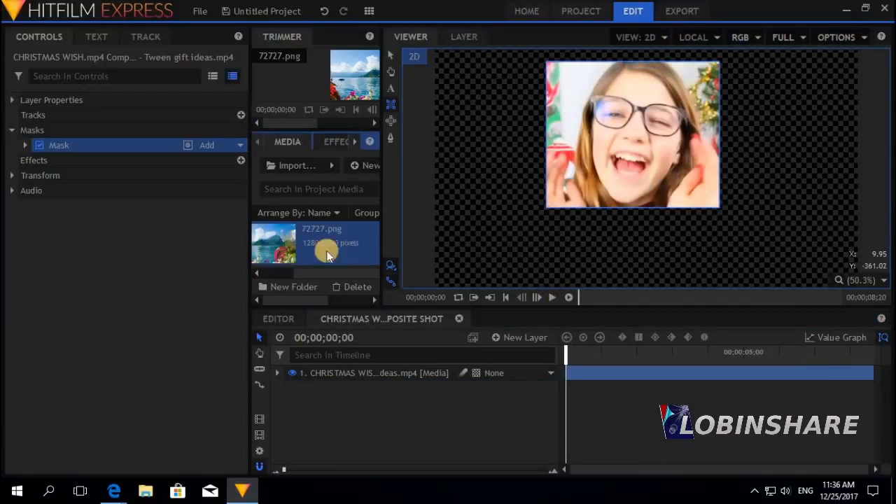
# Select 72727.png and draw a freehand mask around the girl in the viewer.
pyautogui.click(278, 373)
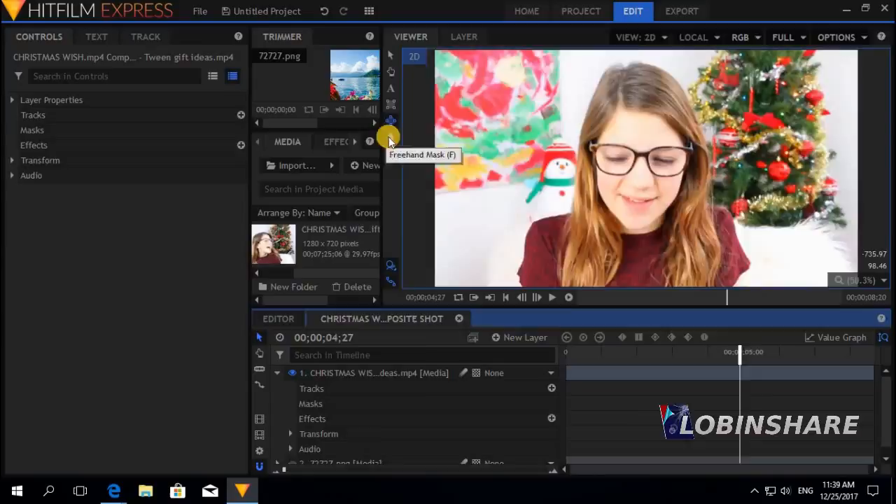
pyautogui.click(390, 137)
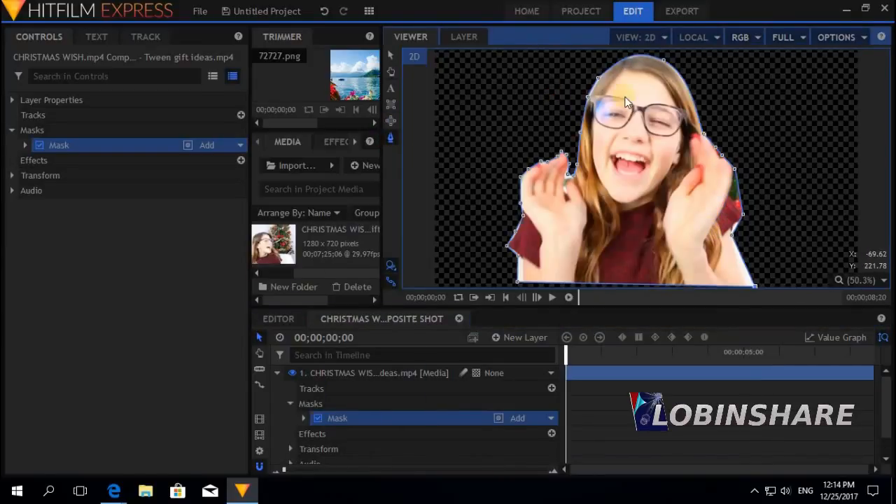
pyautogui.click(547, 319)
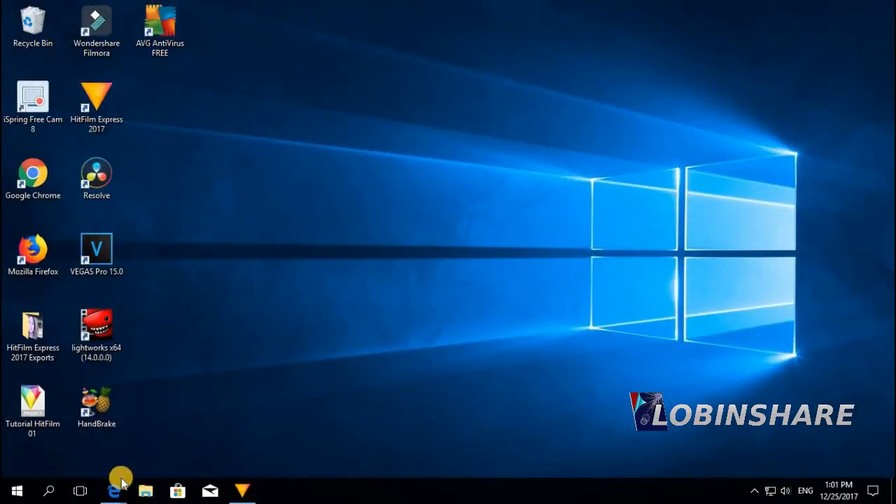
pyautogui.click(113, 490)
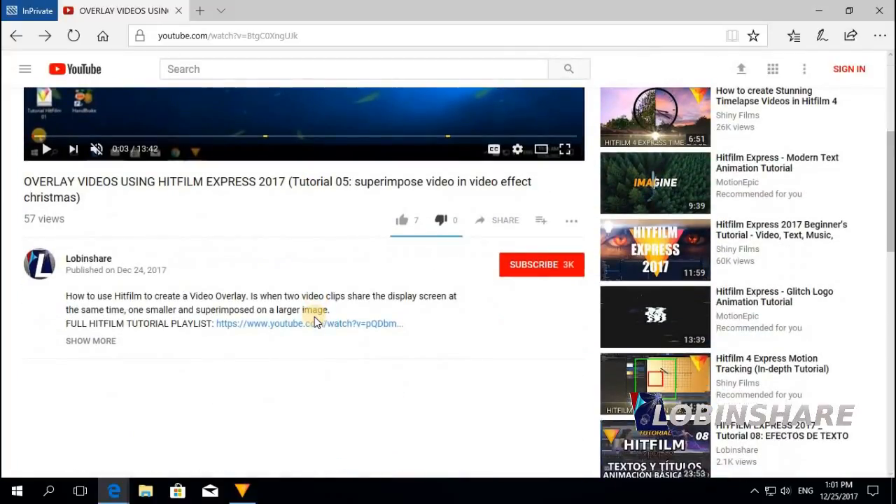
pyautogui.moveTo(177, 324)
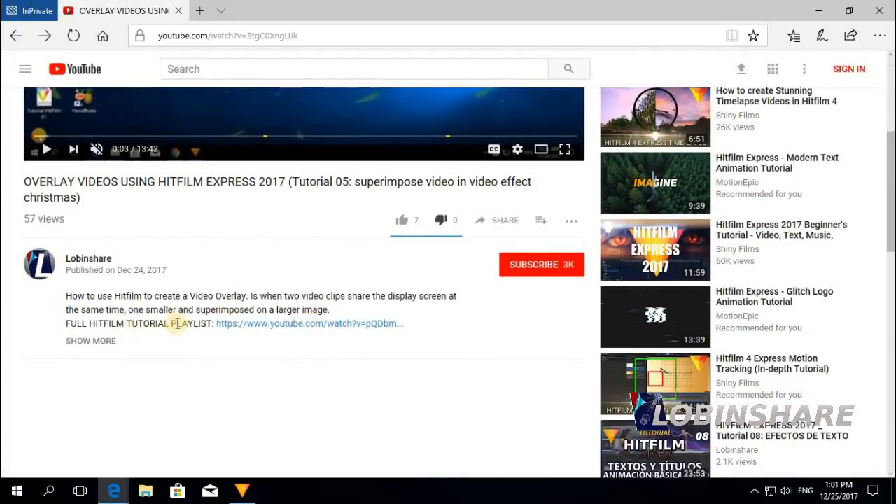
pyautogui.moveTo(259, 326)
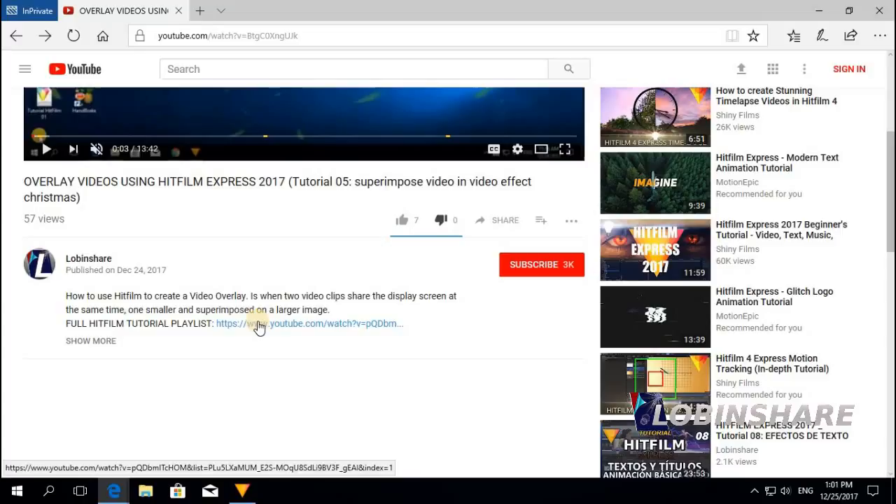
pyautogui.click(259, 327)
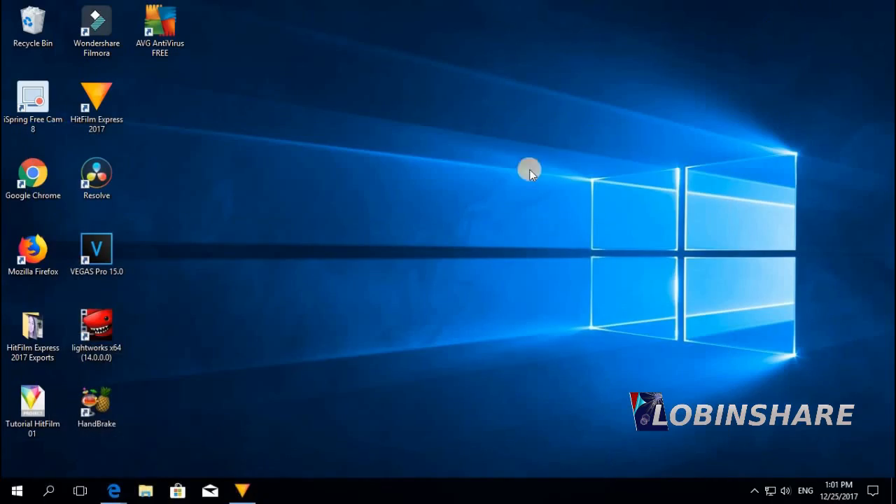
pyautogui.moveTo(273, 484)
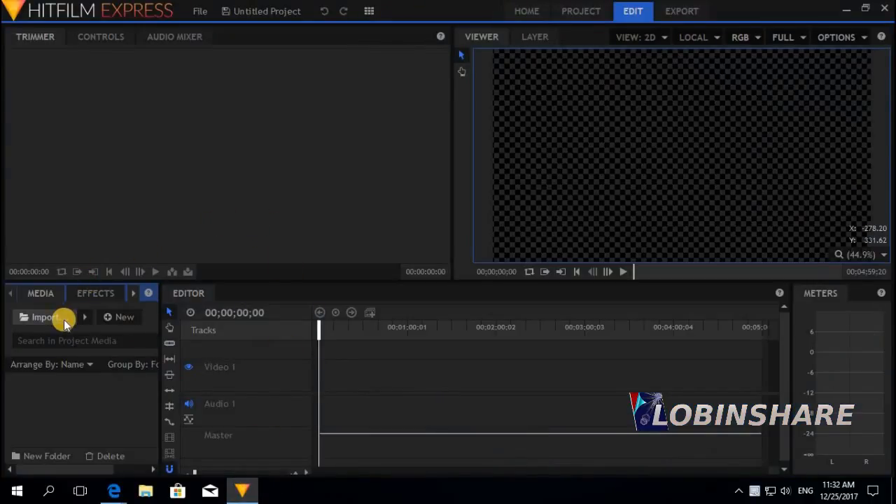
# Import the CHRISTMAS WISH LIST 2017 video and preview it, pausing near 16 seconds.
pyautogui.click(44, 317)
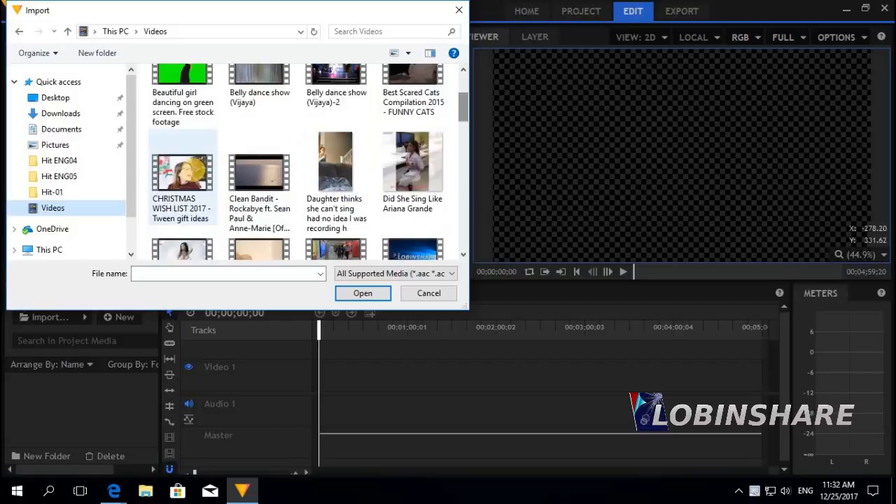
pyautogui.click(428, 292)
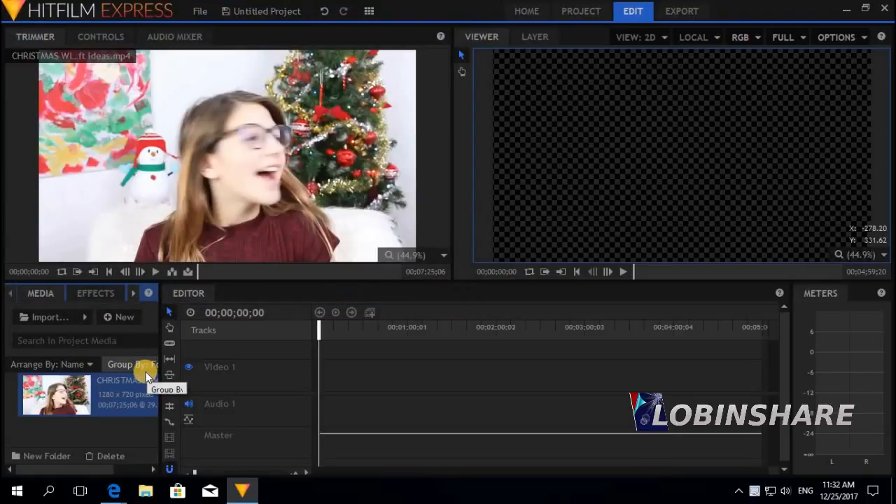
pyautogui.moveTo(203, 270)
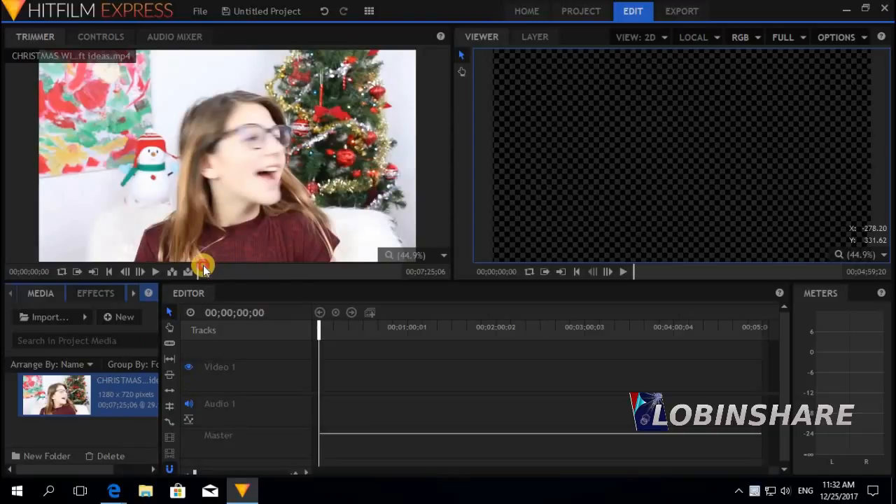
pyautogui.click(155, 272)
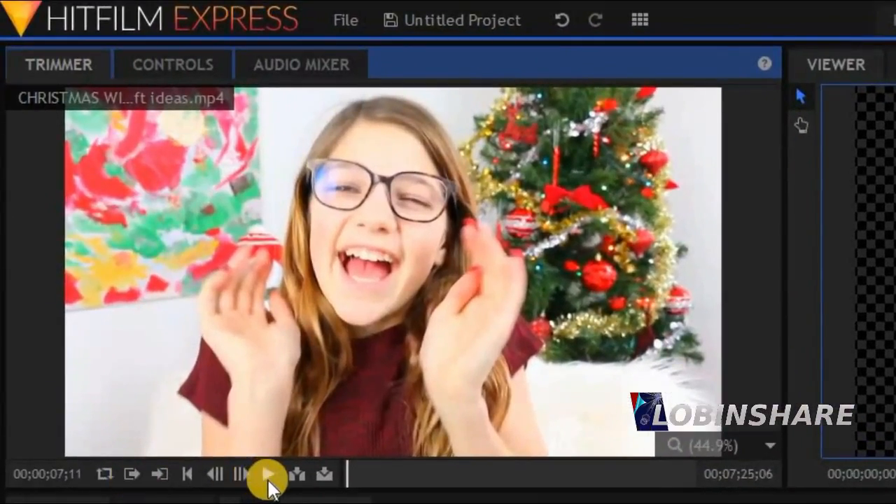
pyautogui.click(268, 474)
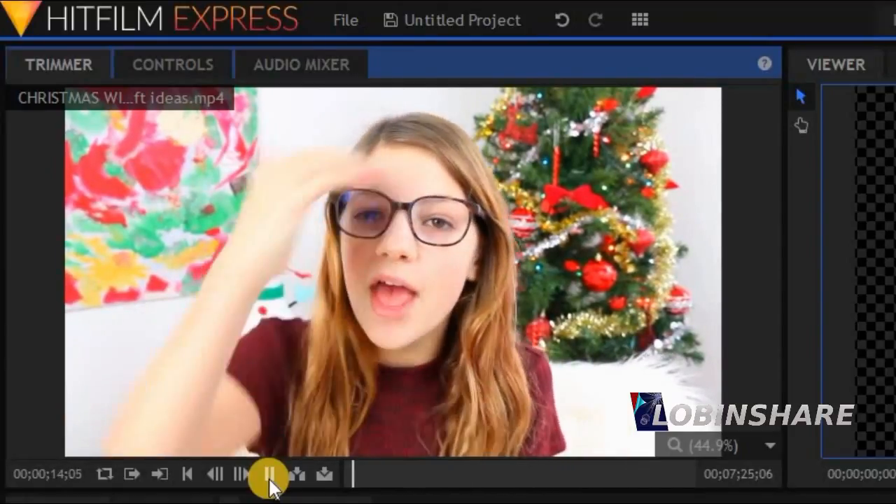
pyautogui.click(269, 474)
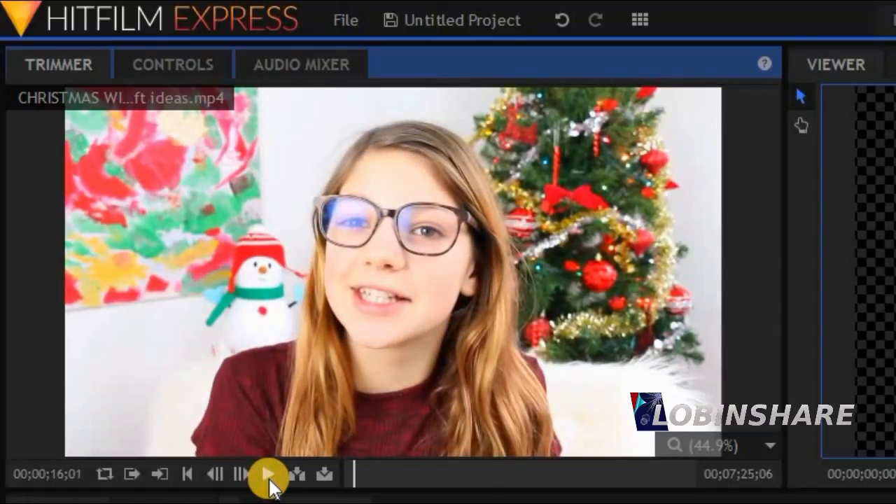
pyautogui.moveTo(167, 473)
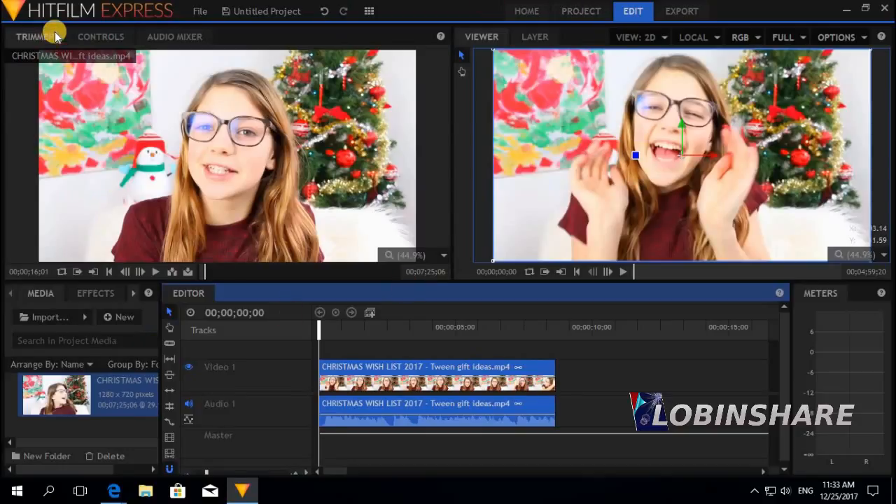
pyautogui.moveTo(467, 371)
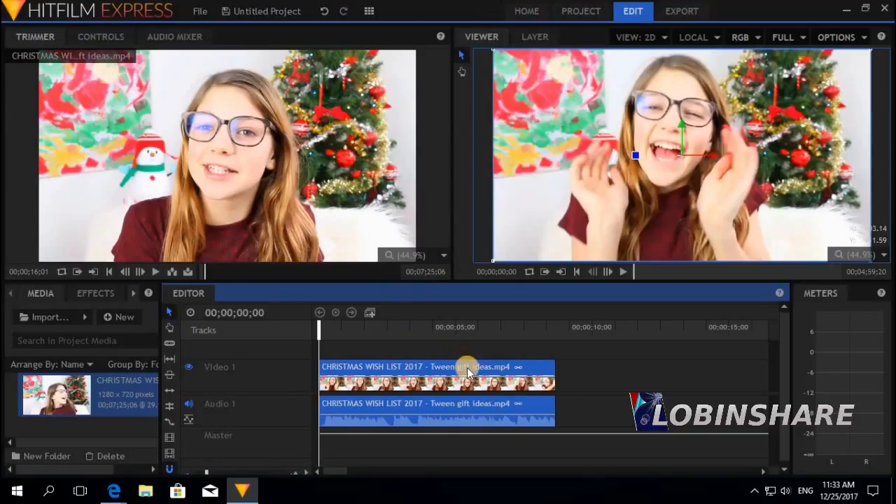
# Convert the timeline clip into a composite shot and open its timeline tab.
pyautogui.rightClick(467, 371)
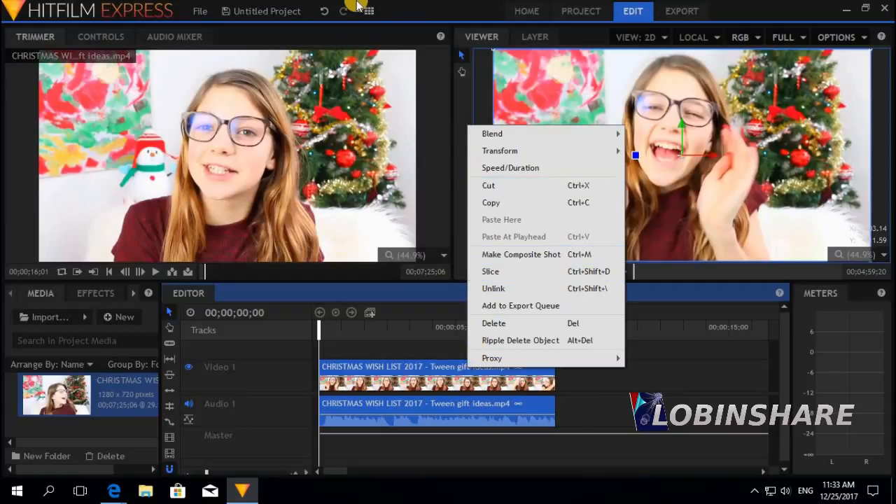
pyautogui.click(369, 11)
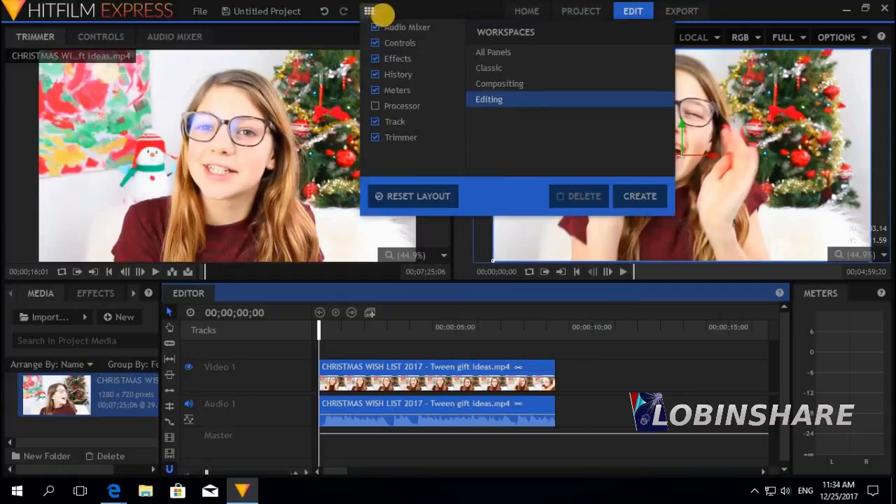
pyautogui.moveTo(538, 84)
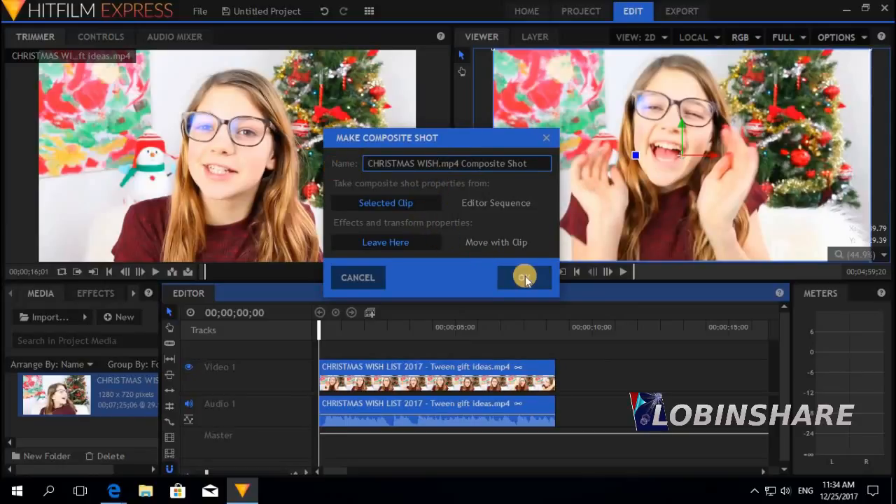
pyautogui.click(523, 277)
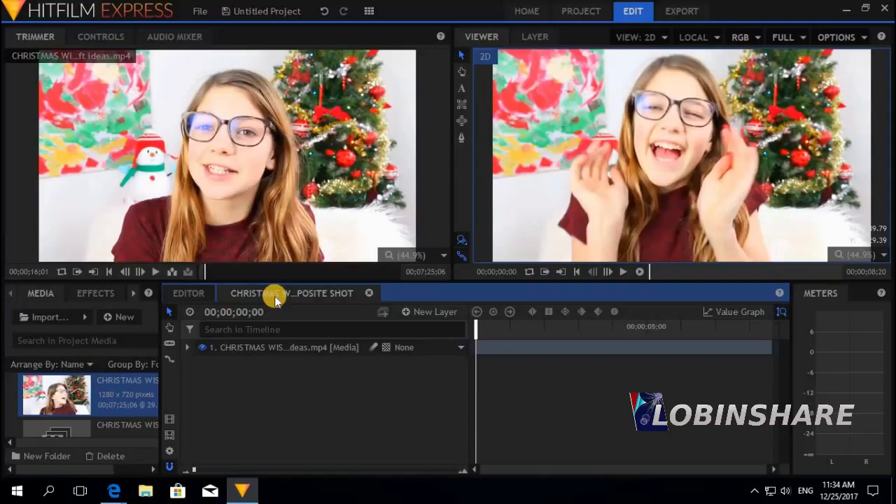
pyautogui.click(369, 11)
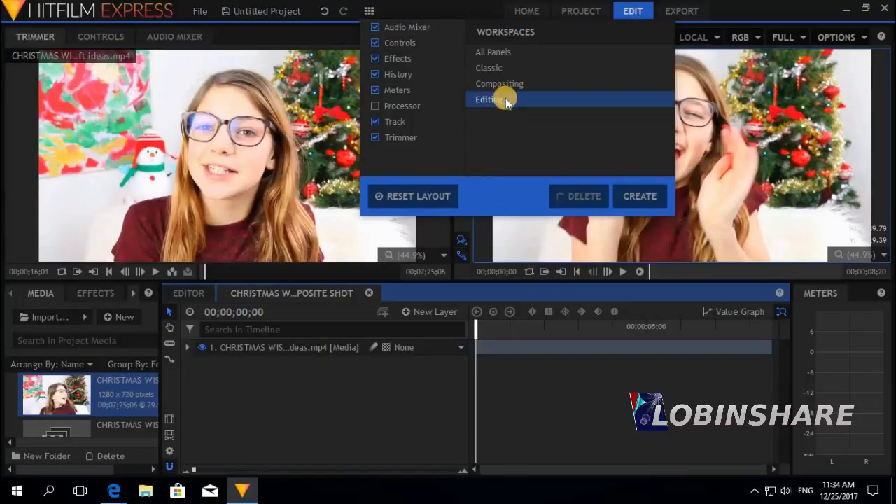
pyautogui.moveTo(534, 87)
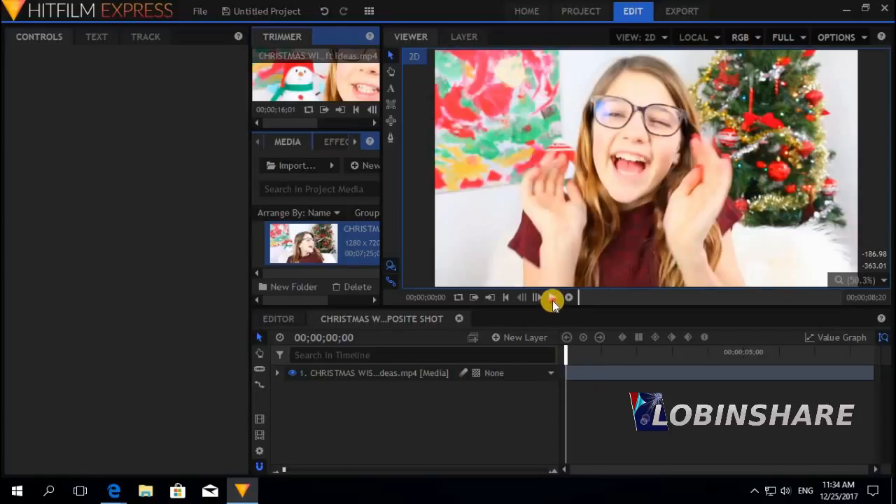
pyautogui.click(536, 297)
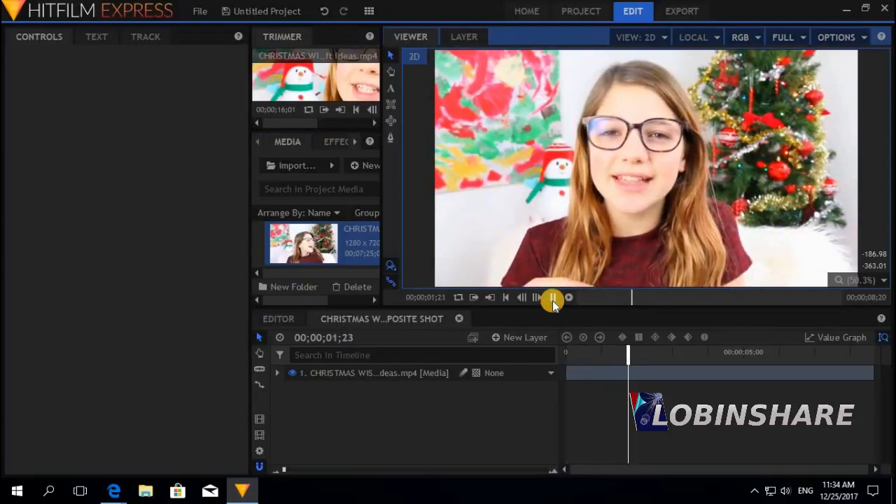
pyautogui.click(537, 297)
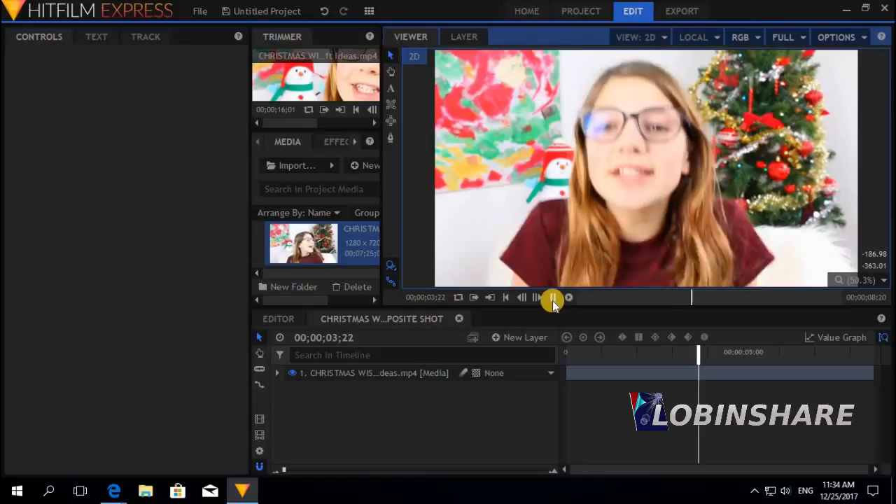
pyautogui.click(553, 297)
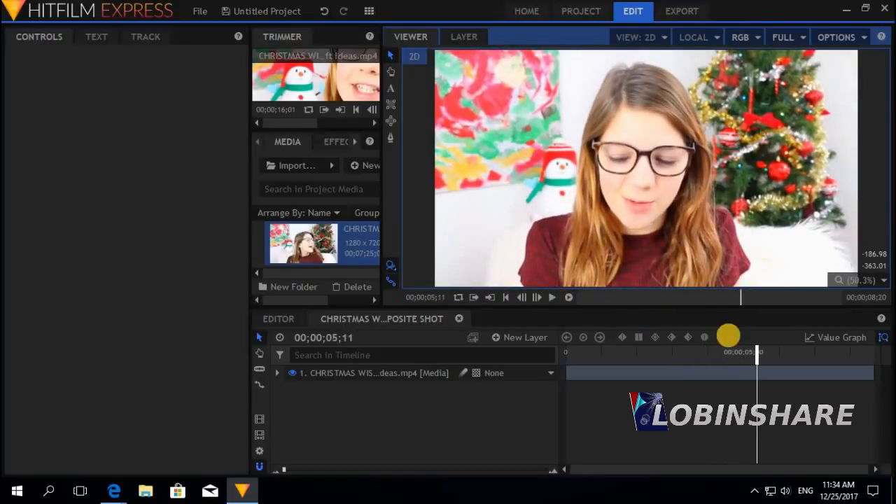
pyautogui.click(505, 297)
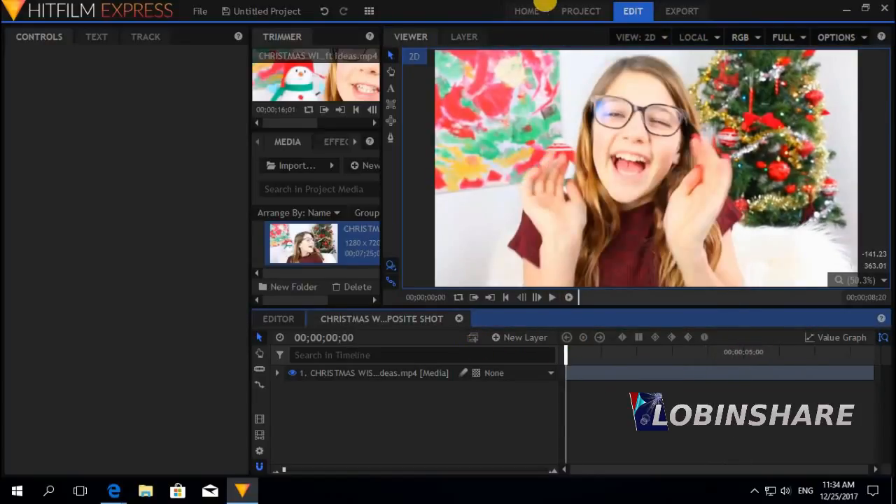
pyautogui.moveTo(390, 55)
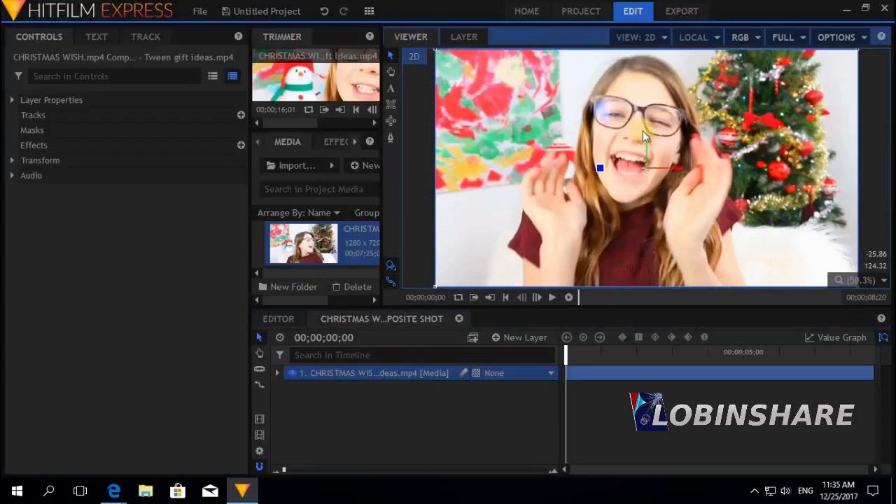
pyautogui.moveTo(530, 132)
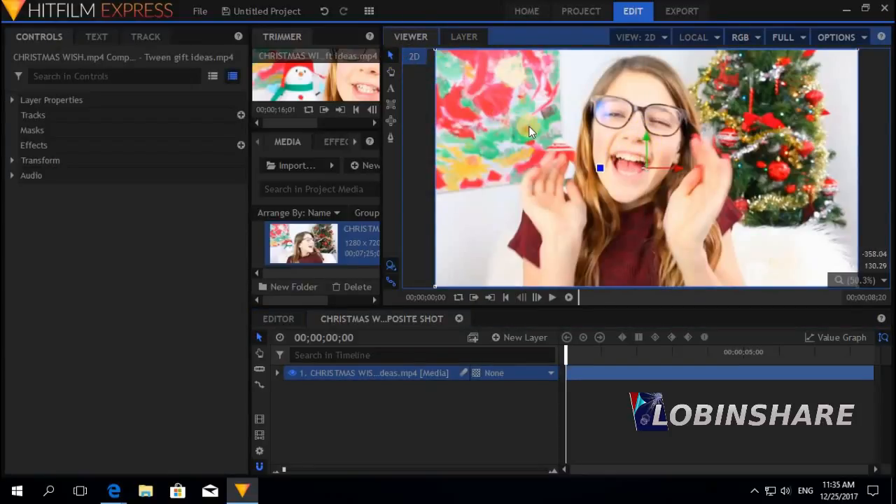
pyautogui.moveTo(390, 84)
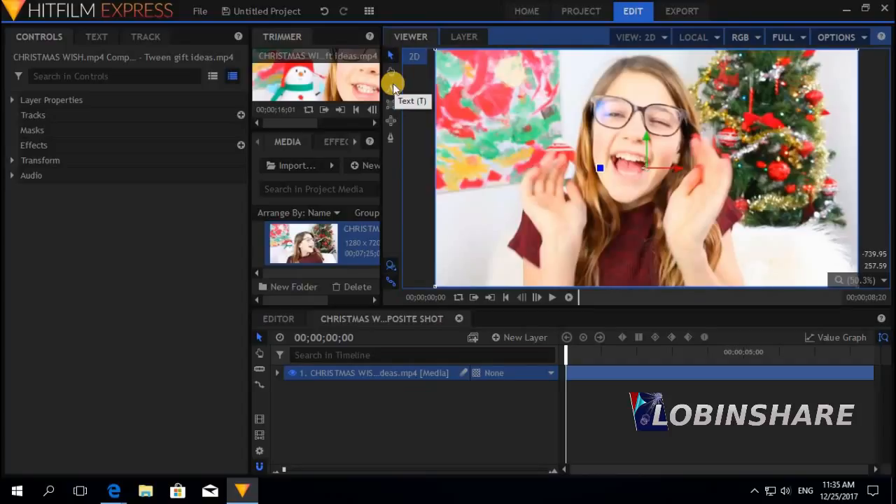
pyautogui.moveTo(390, 103)
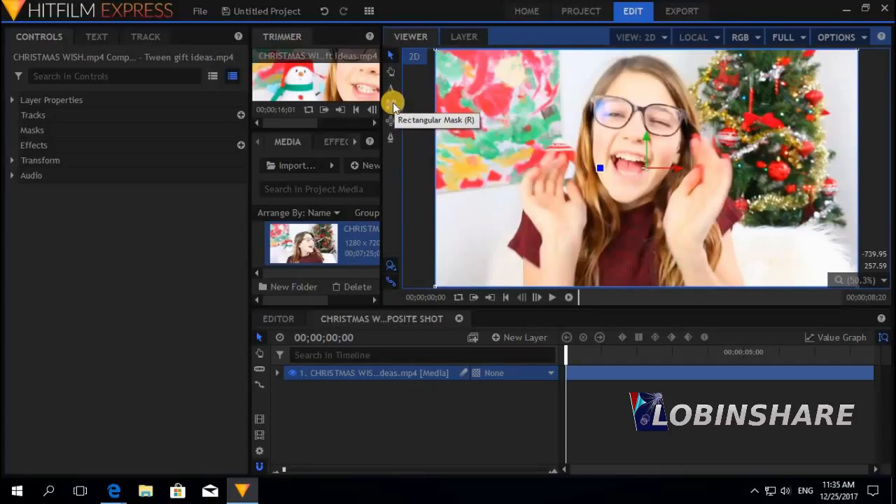
pyautogui.moveTo(390, 119)
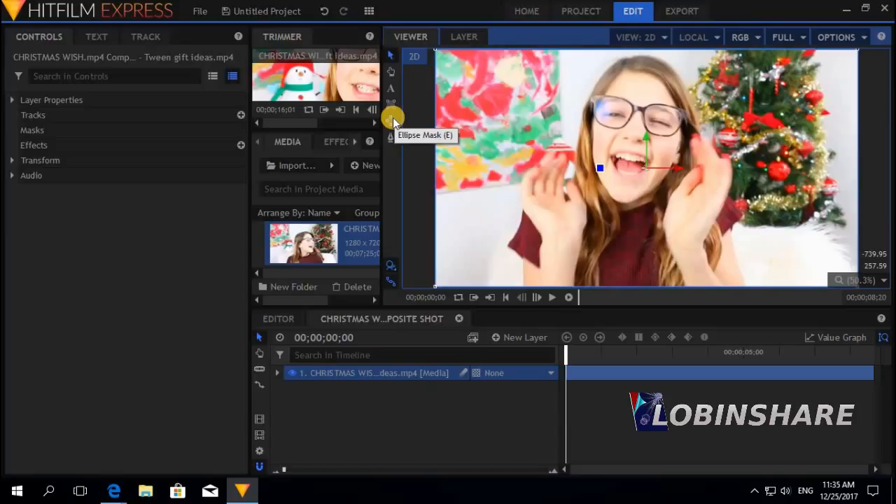
pyautogui.moveTo(391, 138)
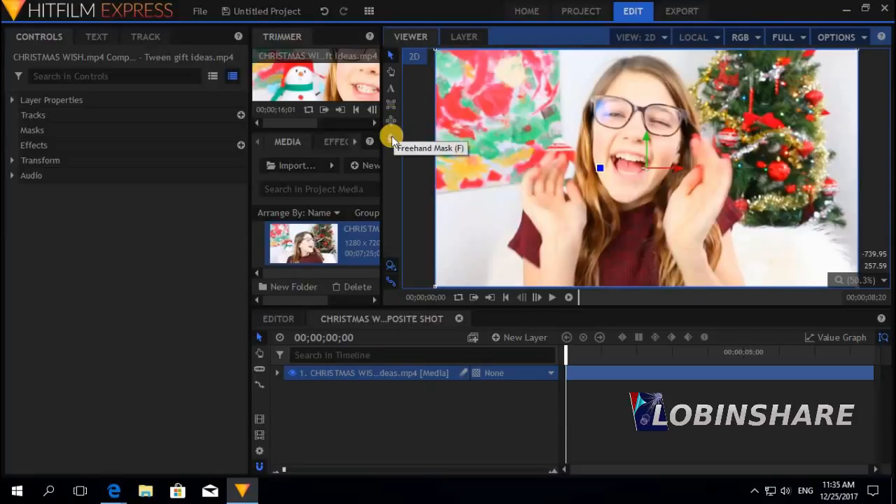
pyautogui.moveTo(392, 116)
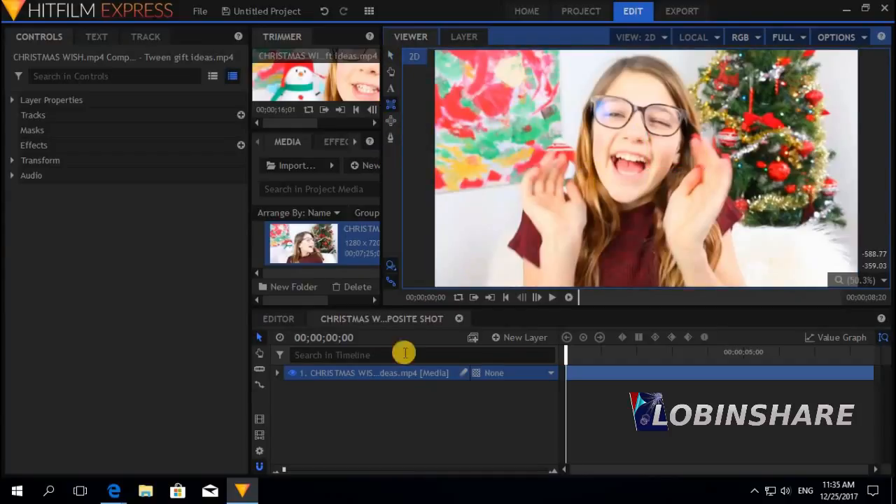
pyautogui.moveTo(343, 369)
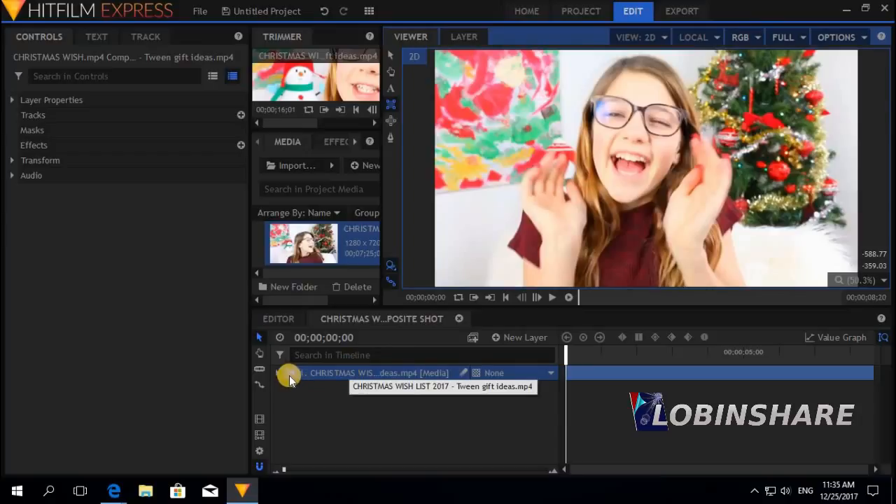
# Mask the Christmas clip with a rectangle around the girl's face and preview playback.
pyautogui.click(278, 372)
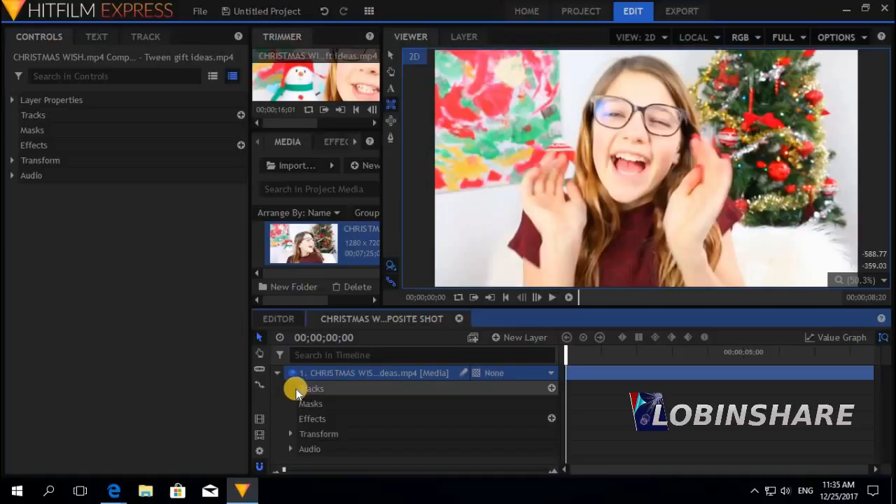
pyautogui.click(311, 403)
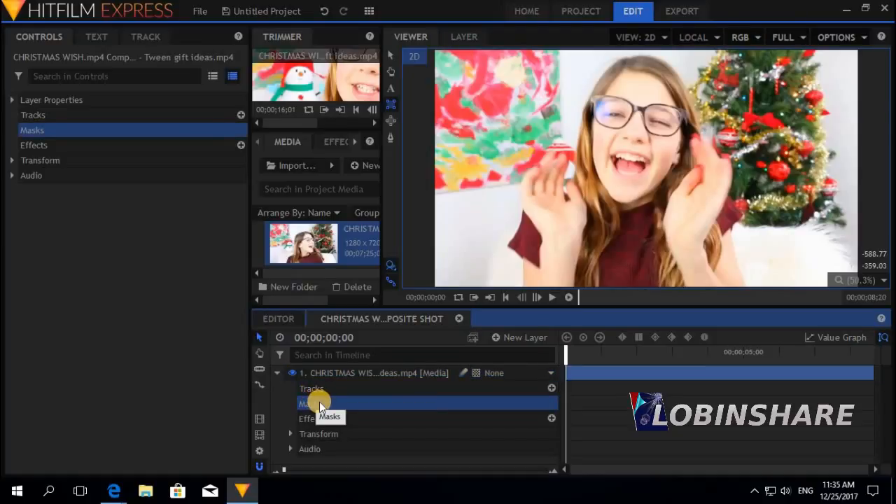
pyautogui.moveTo(391, 98)
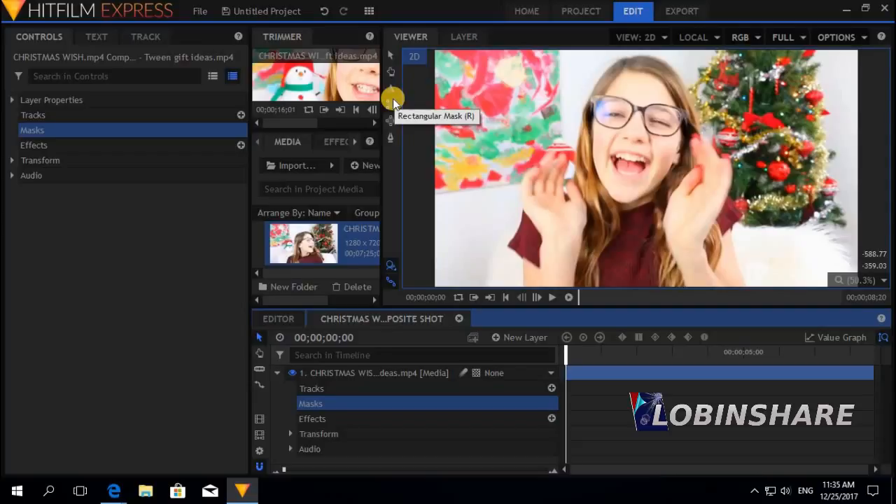
pyautogui.moveTo(550, 66)
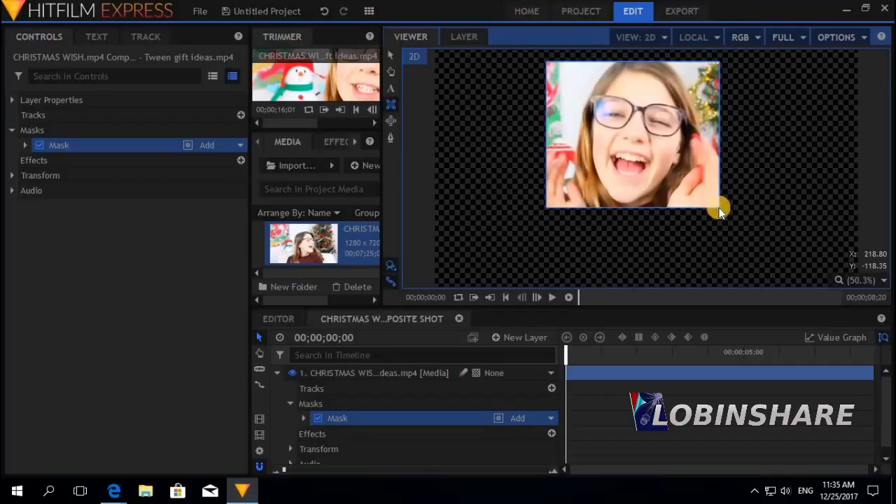
pyautogui.moveTo(667, 285)
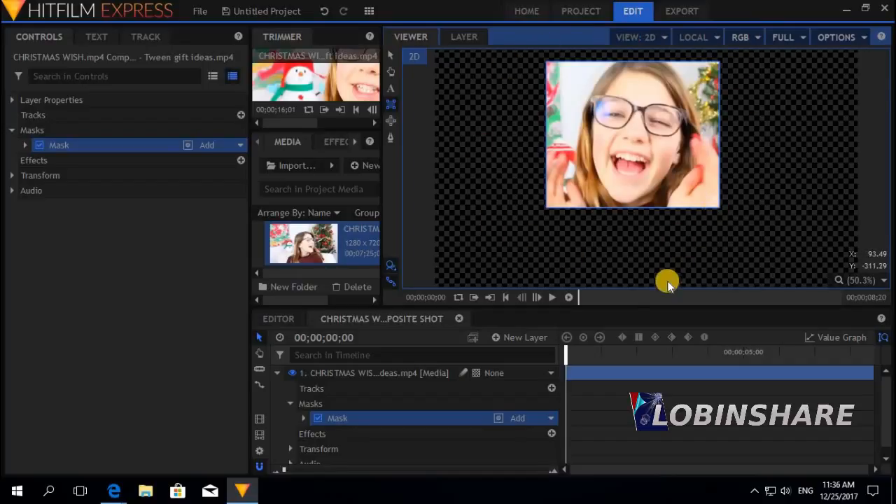
pyautogui.click(552, 297)
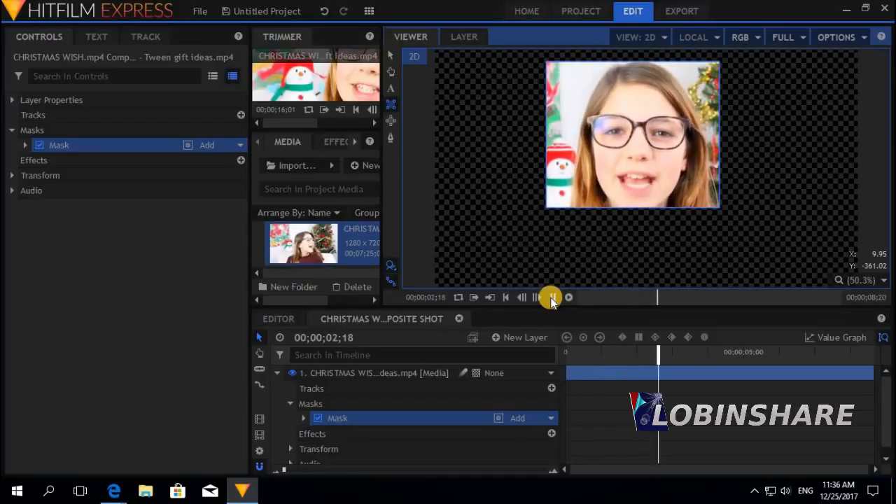
pyautogui.click(535, 297)
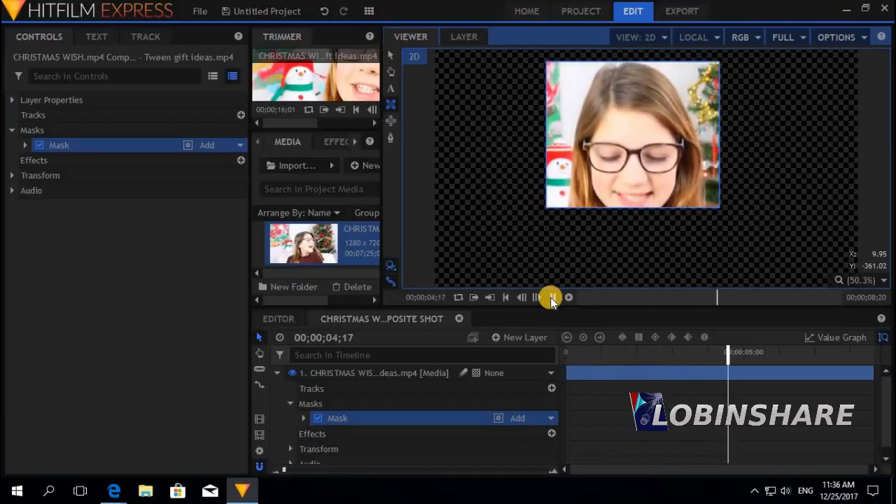
pyautogui.click(549, 297)
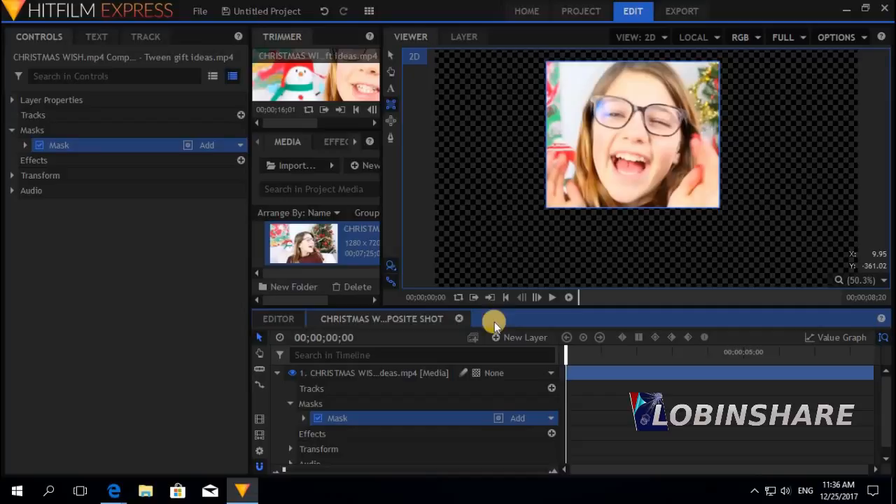
# Import 72727.png and place it as a second layer beneath the masked clip.
pyautogui.click(293, 372)
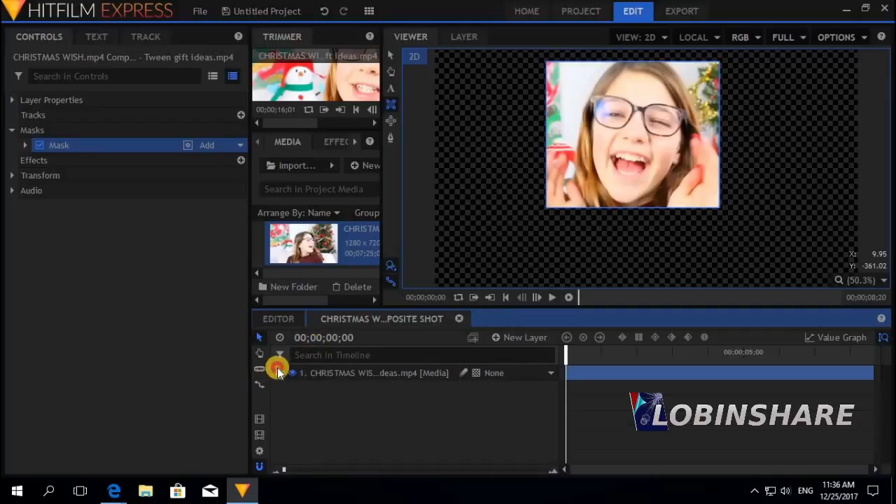
pyautogui.click(278, 372)
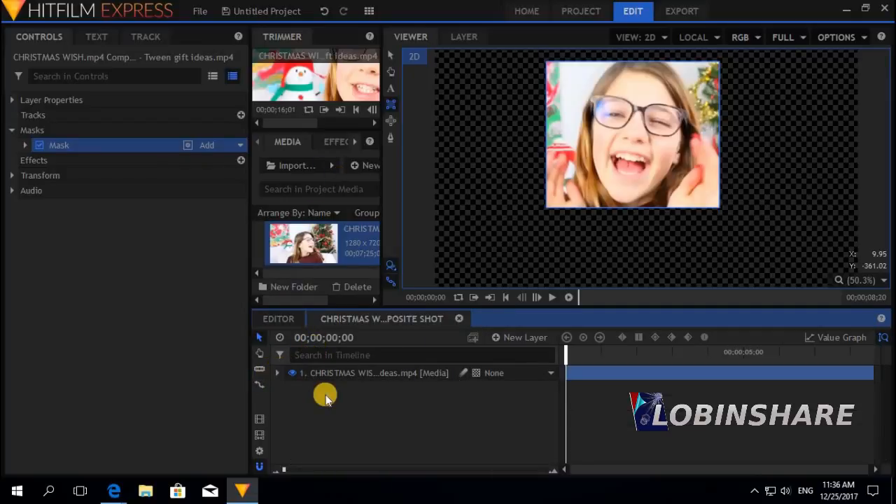
pyautogui.click(295, 165)
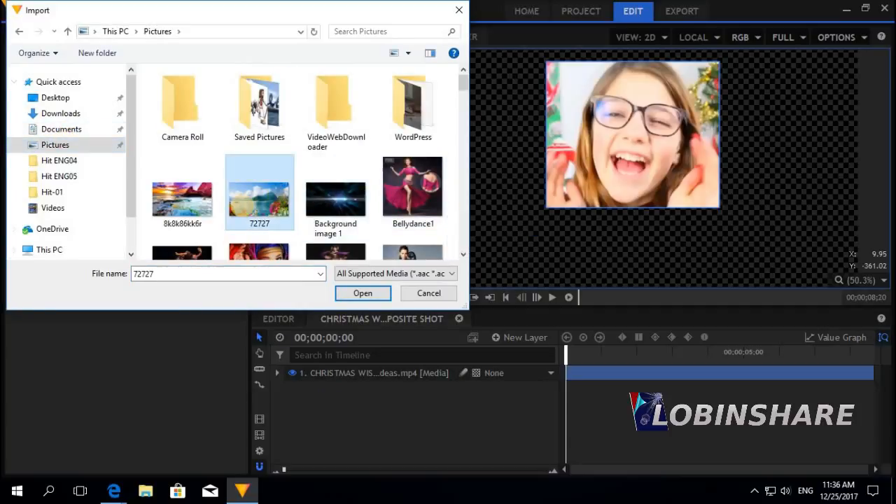
pyautogui.click(363, 292)
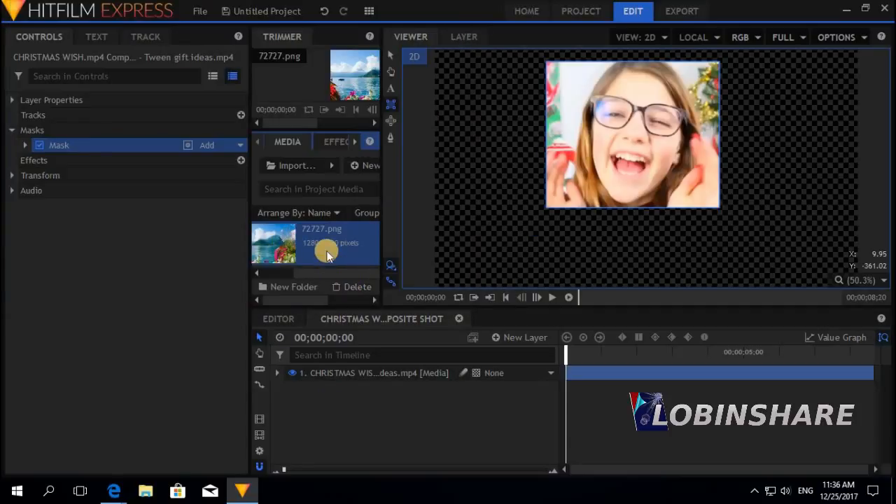
pyautogui.click(326, 243)
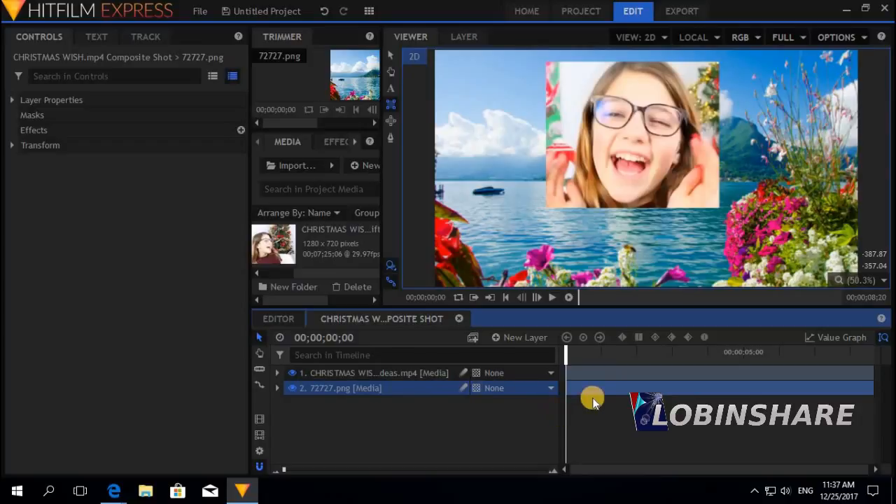
# Play the composite with the lake background and pause around five seconds.
pyautogui.click(552, 297)
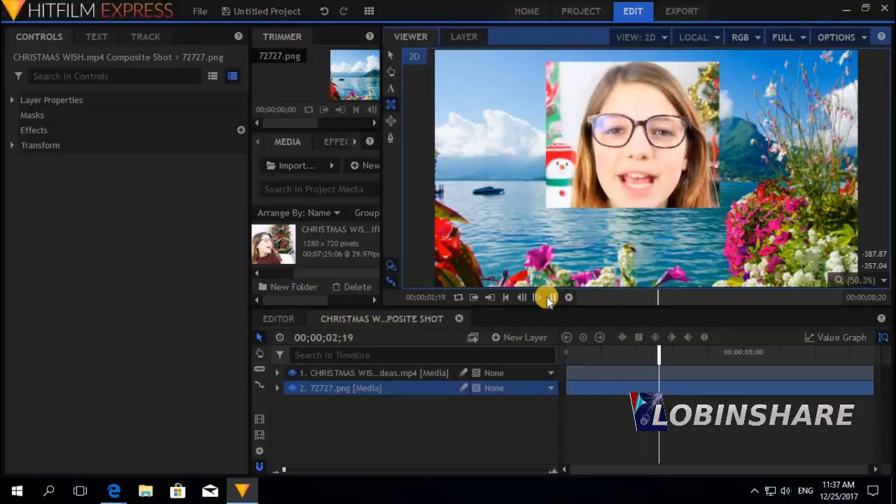
pyautogui.click(550, 297)
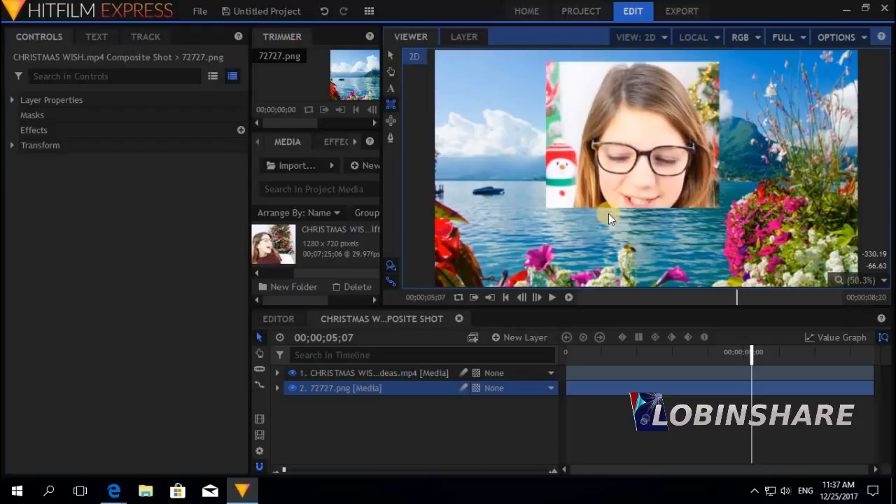
pyautogui.moveTo(394, 103)
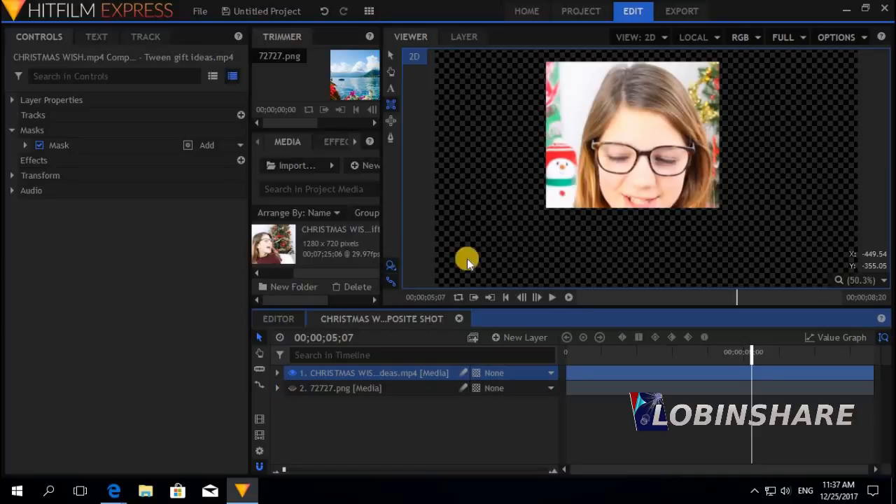
pyautogui.moveTo(356, 372)
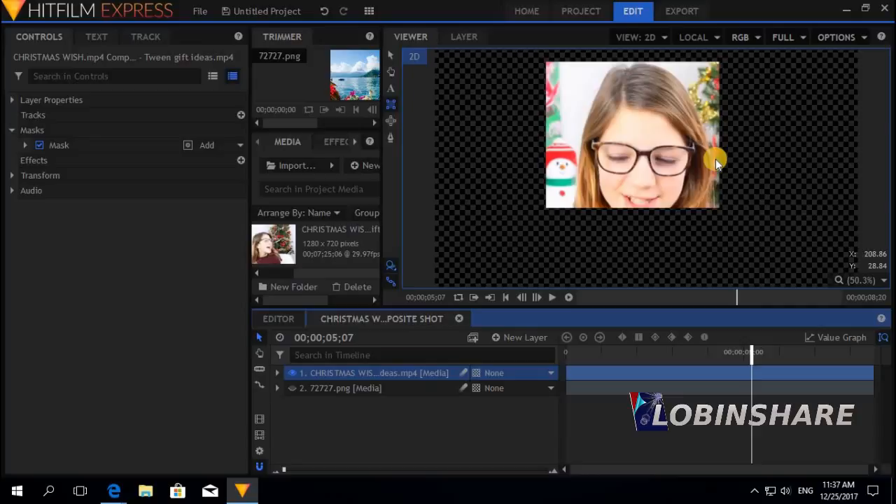
# Toggle the rectangle mask off and back on, then right-click it to remove it.
pyautogui.click(277, 372)
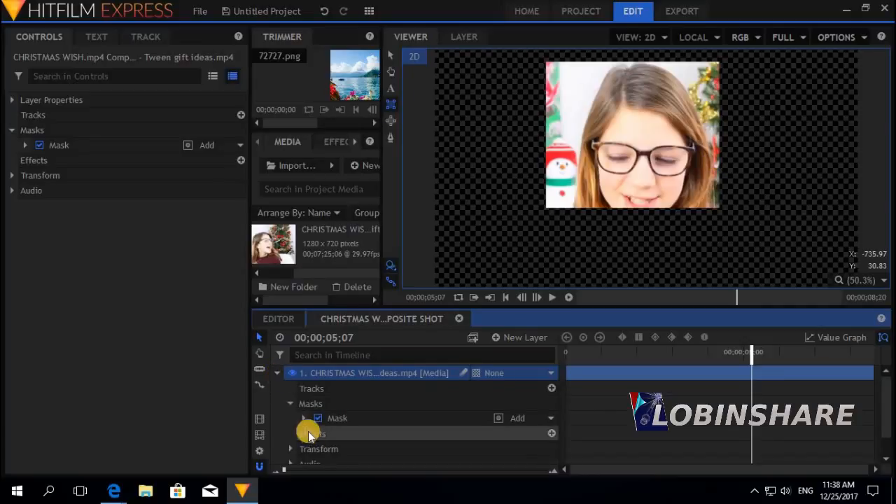
pyautogui.click(318, 418)
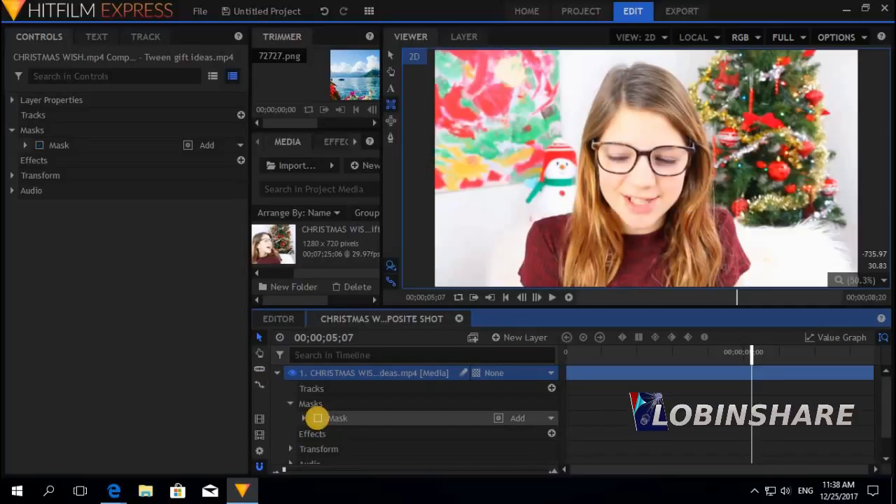
pyautogui.click(40, 145)
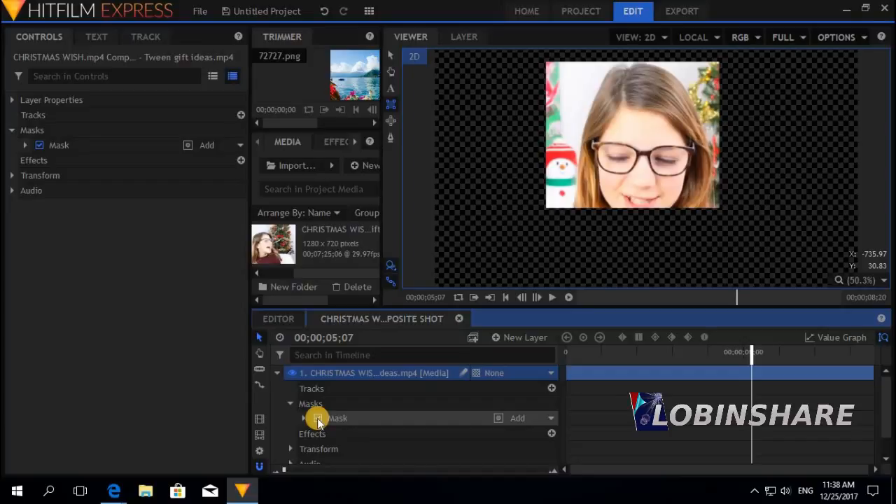
pyautogui.rightClick(336, 418)
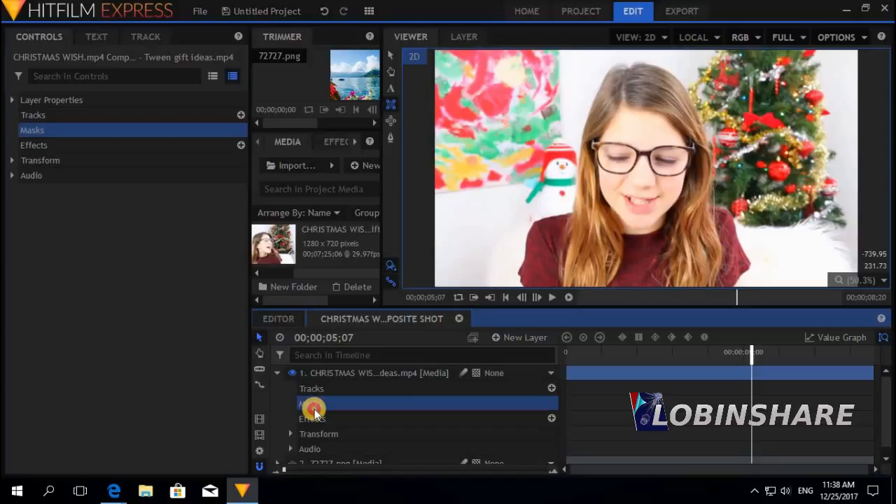
pyautogui.moveTo(393, 120)
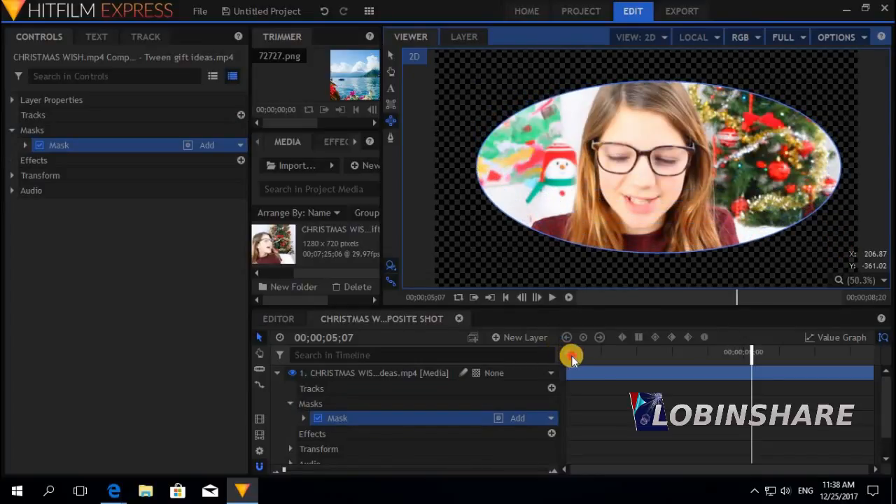
pyautogui.click(553, 297)
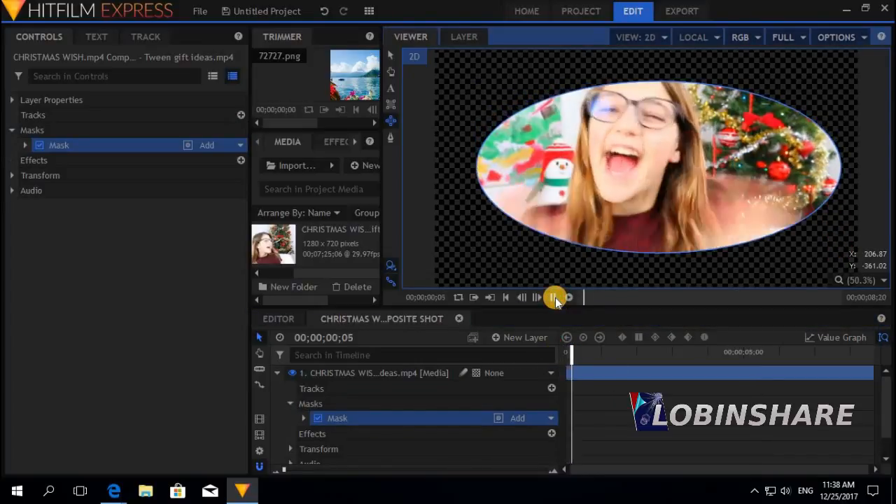
pyautogui.click(536, 297)
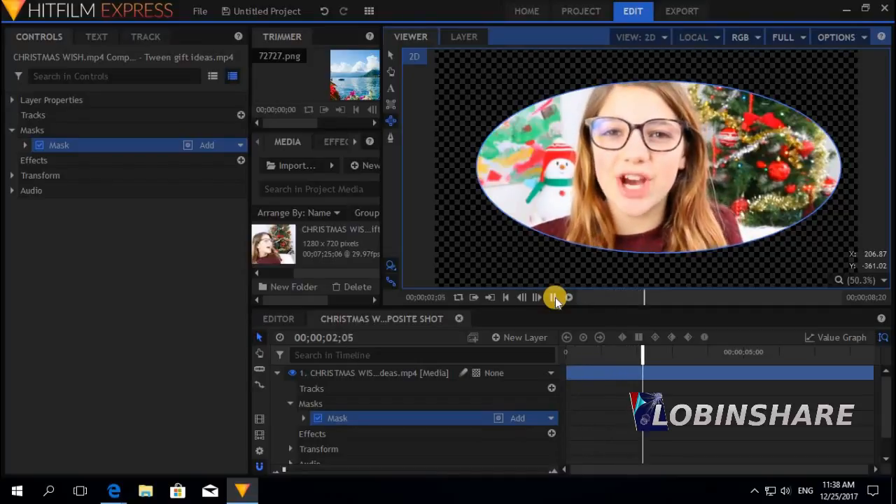
pyautogui.click(554, 297)
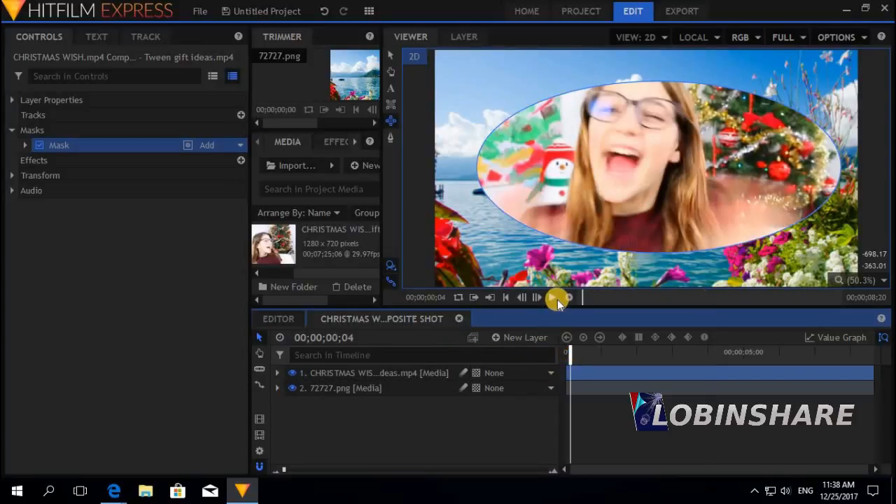
pyautogui.click(536, 297)
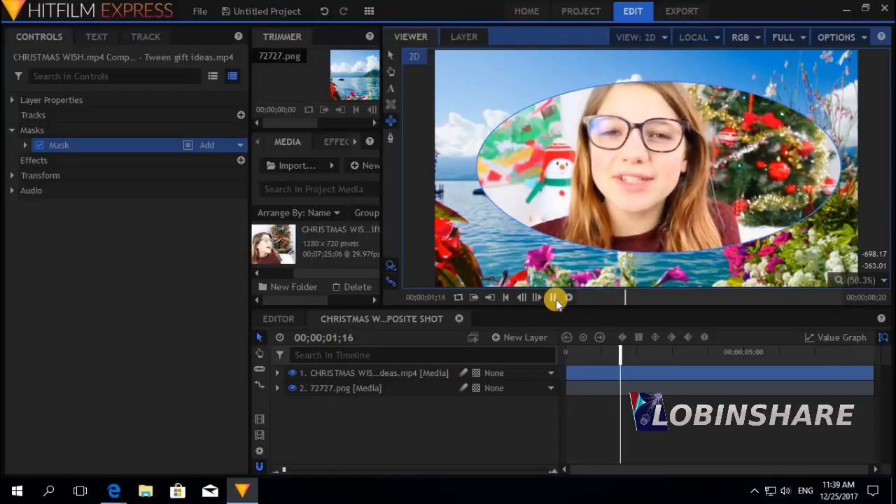
pyautogui.click(553, 297)
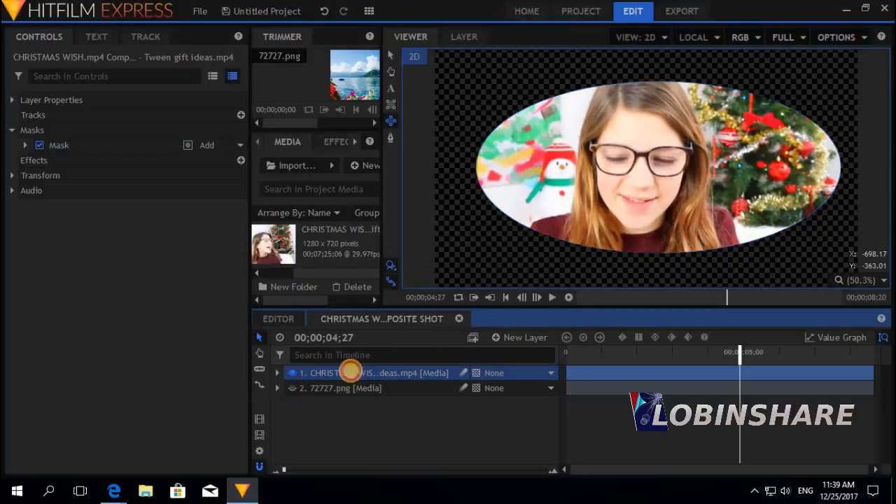
# Delete the oval mask from the Christmas clip layer and select its Masks group.
pyautogui.click(277, 373)
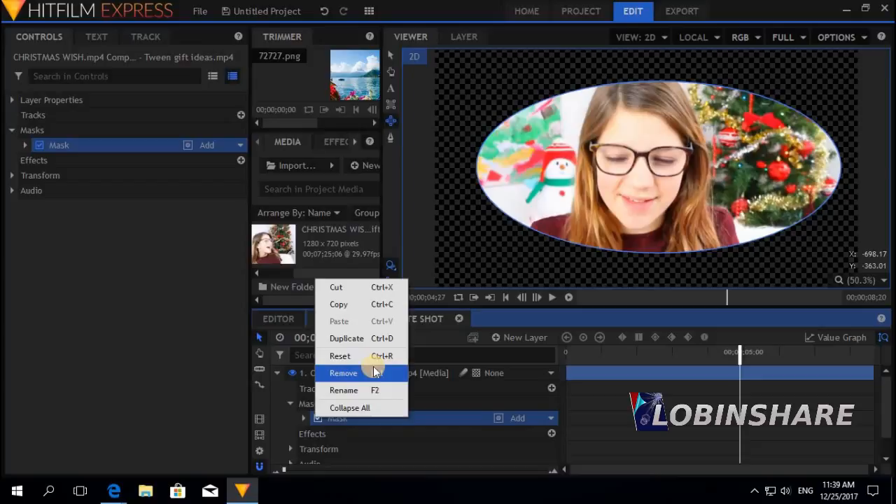
pyautogui.click(343, 372)
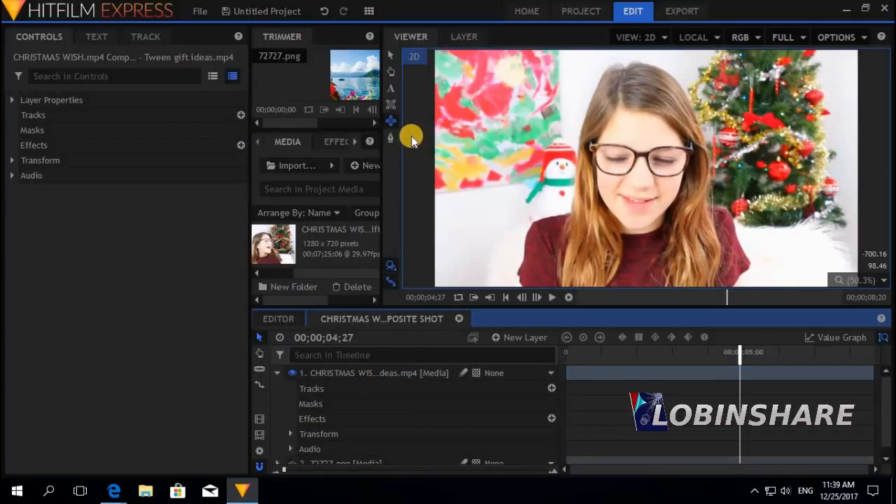
pyautogui.moveTo(390, 140)
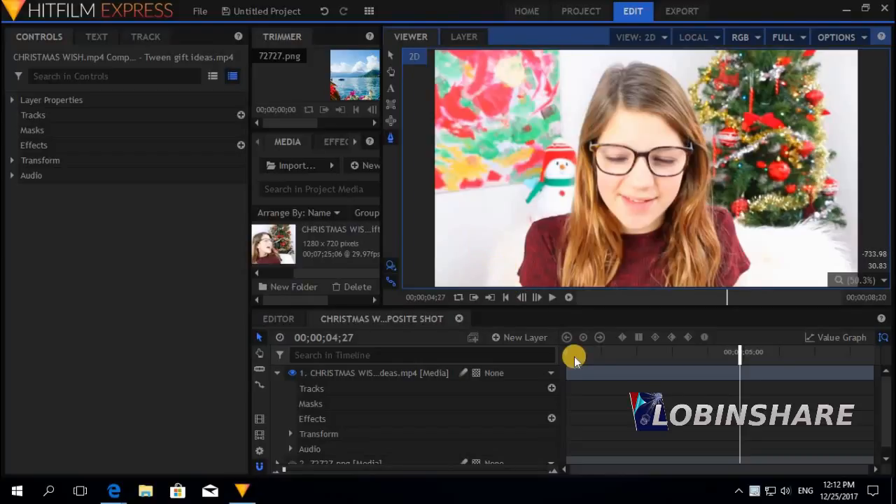
pyautogui.moveTo(584, 304)
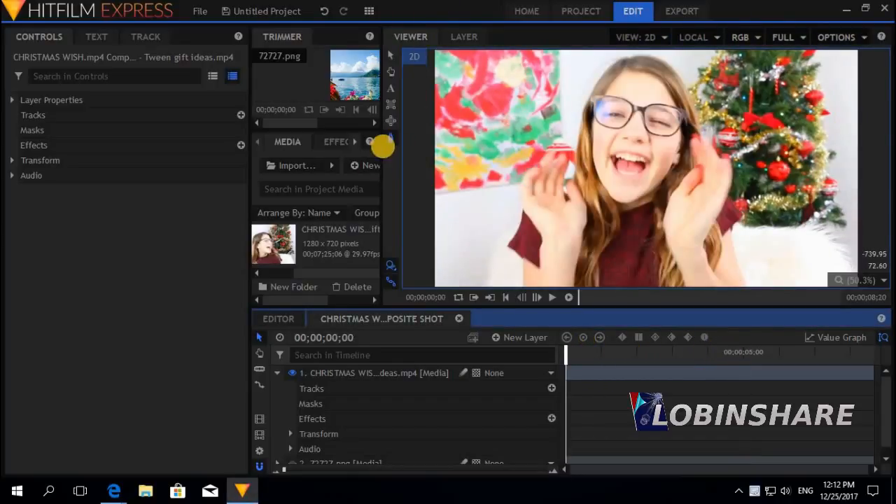
pyautogui.moveTo(390, 135)
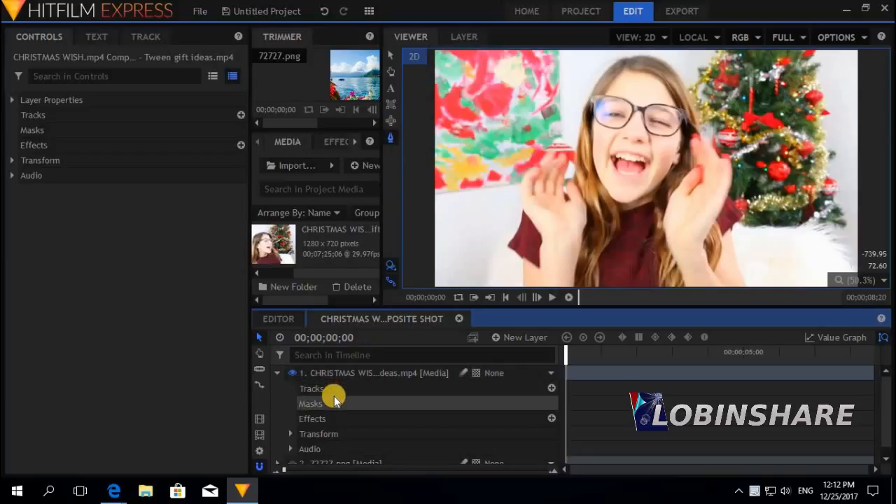
pyautogui.click(310, 403)
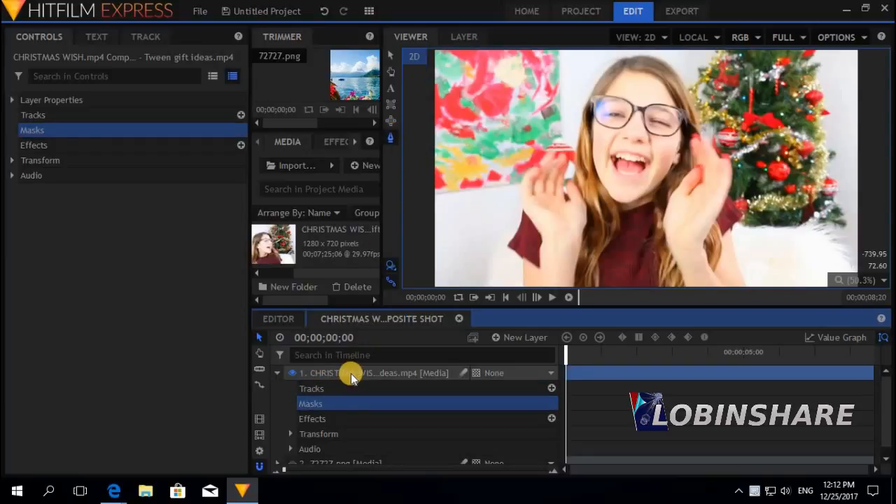
pyautogui.moveTo(354, 373)
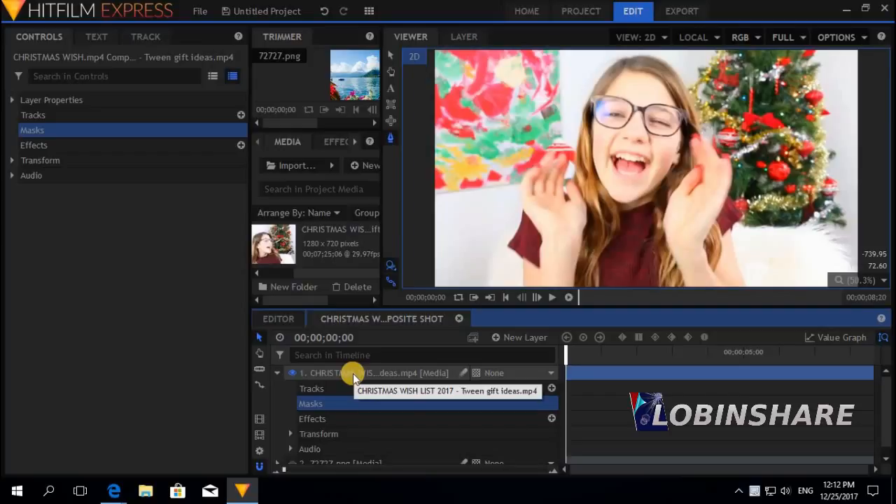
pyautogui.moveTo(391, 140)
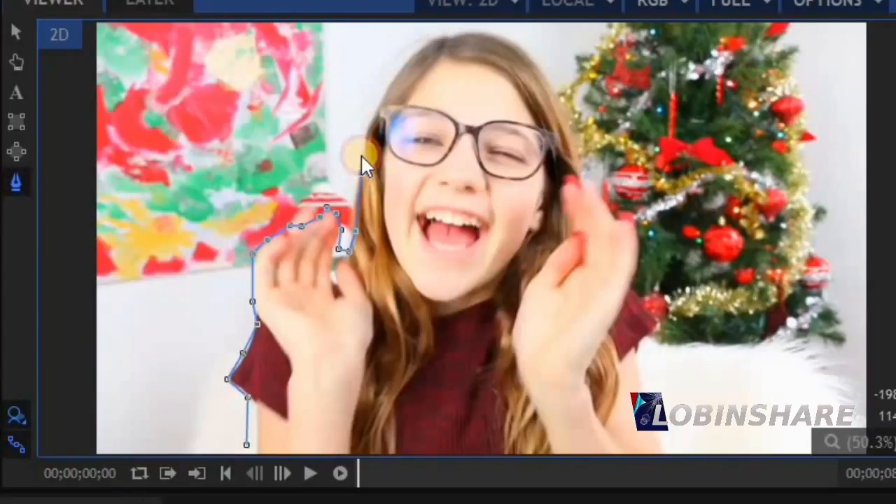
# Trace mask points over her head, down her right side past her hand to the bottom.
pyautogui.moveTo(361, 164); pyautogui.dragTo(375, 109)
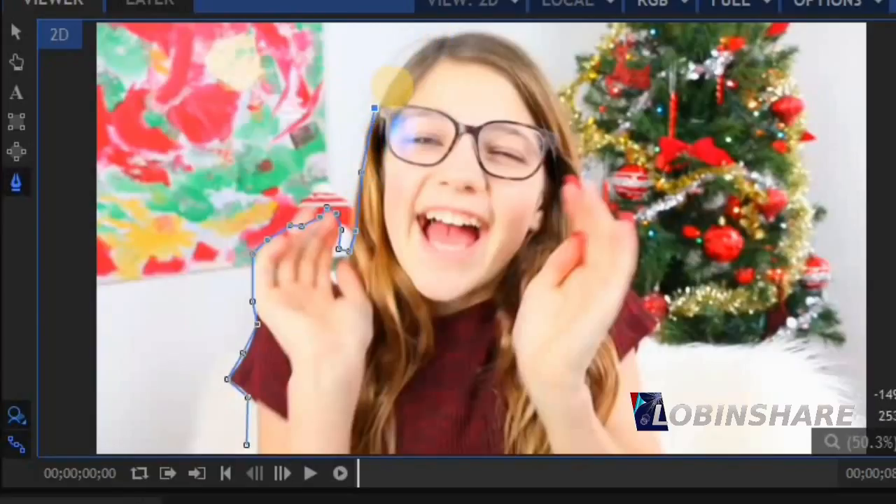
pyautogui.moveTo(373, 108); pyautogui.dragTo(394, 70)
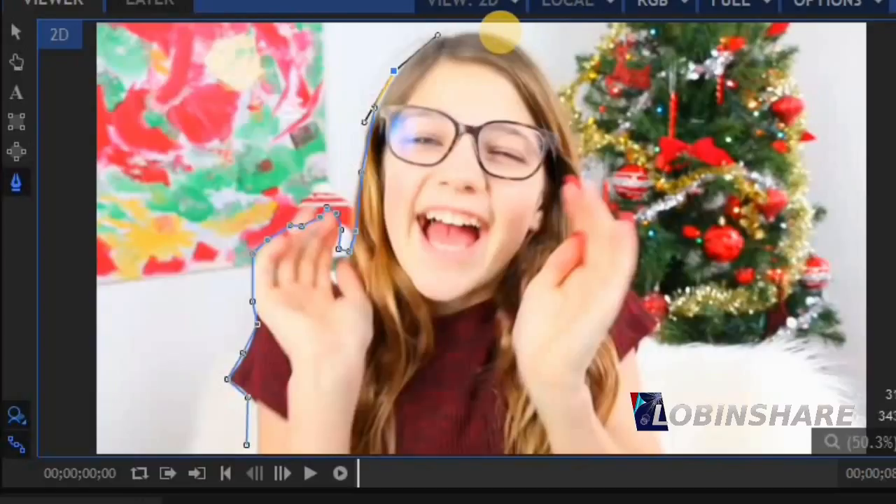
pyautogui.moveTo(497, 38); pyautogui.dragTo(560, 67)
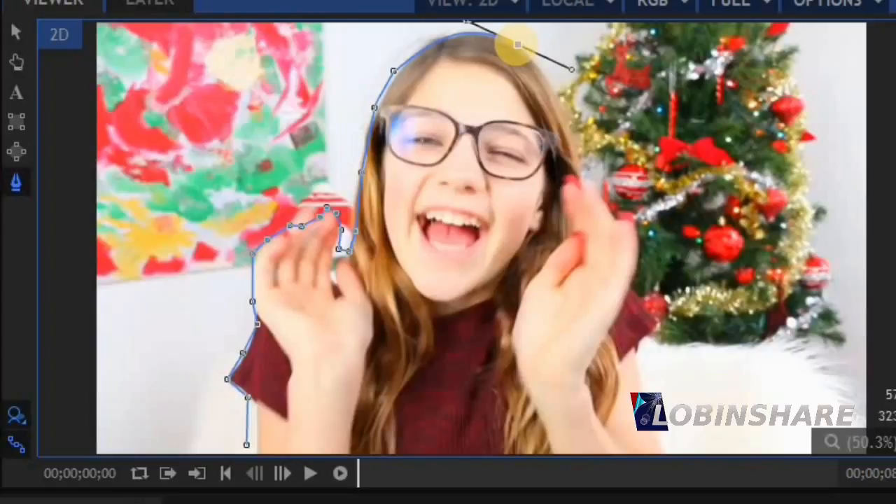
pyautogui.moveTo(518, 46); pyautogui.dragTo(403, 73)
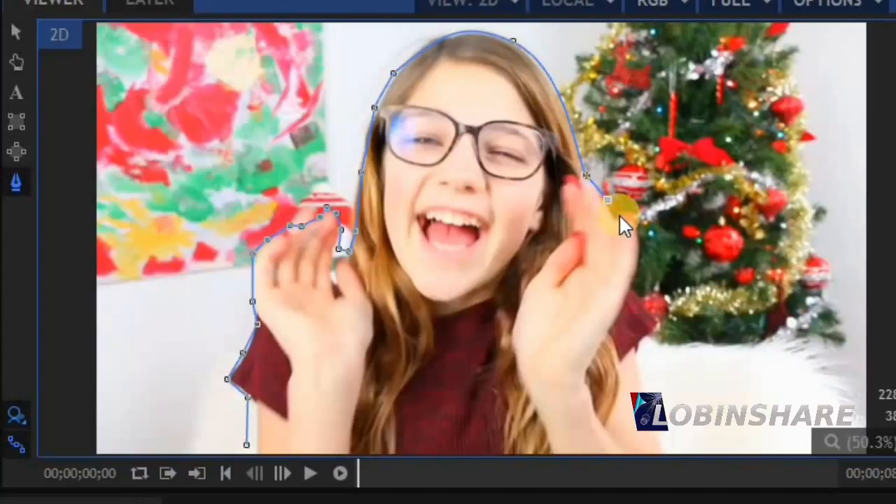
pyautogui.moveTo(612, 203); pyautogui.dragTo(623, 322)
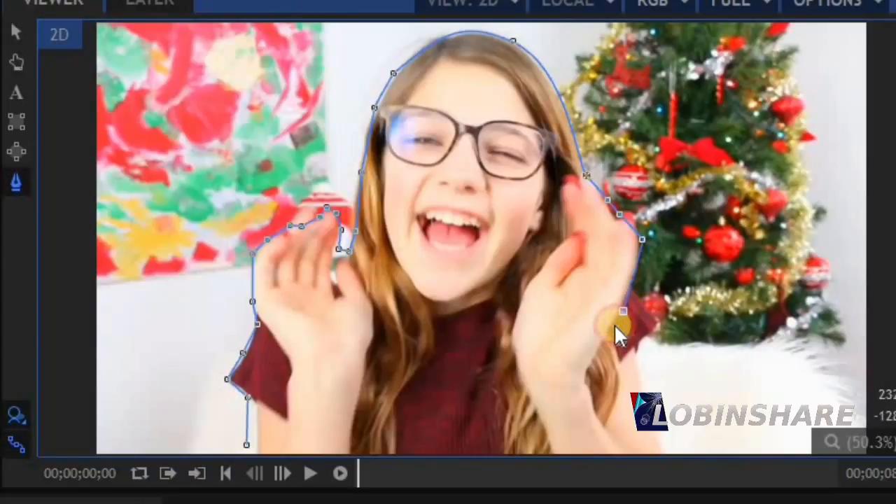
pyautogui.moveTo(620, 315); pyautogui.dragTo(613, 343)
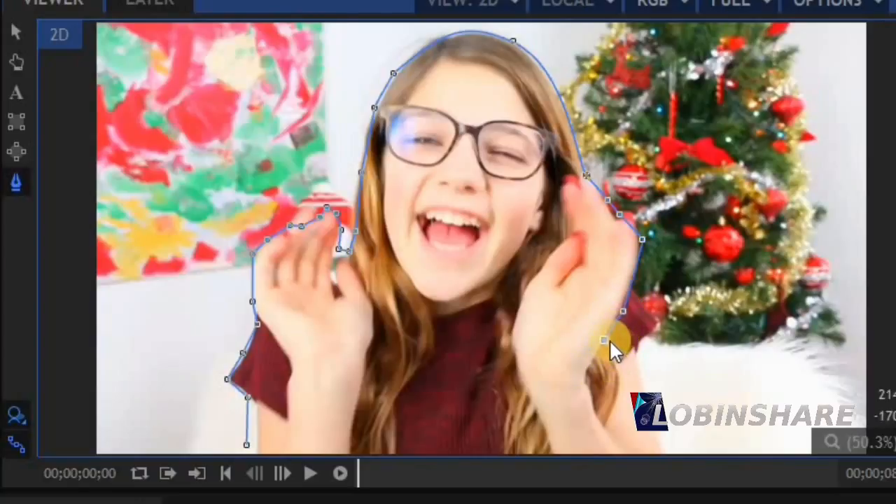
pyautogui.moveTo(616, 340); pyautogui.dragTo(680, 455)
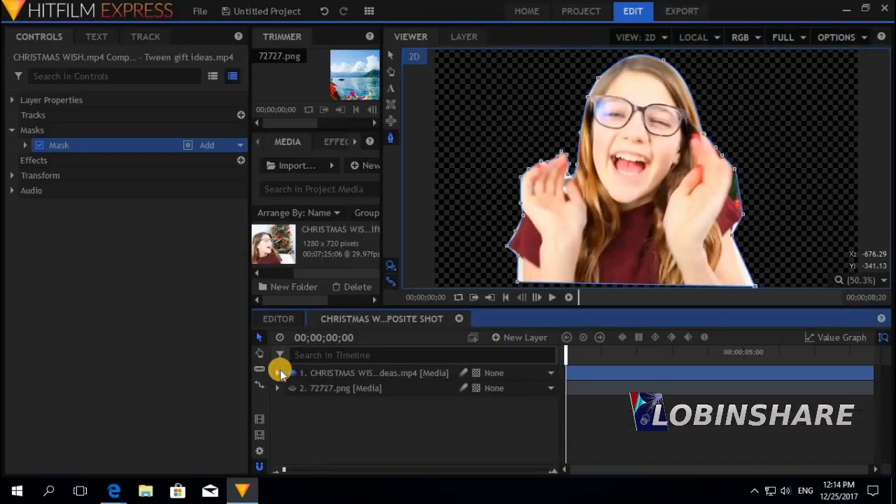
# Show the 72727.png layer, switch to the Selection tool, and play then stop the composite.
pyautogui.click(293, 388)
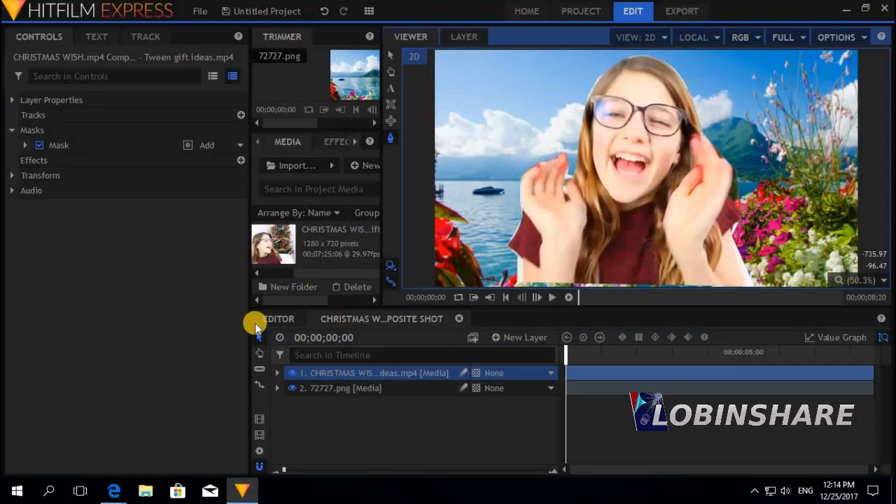
pyautogui.moveTo(352, 42)
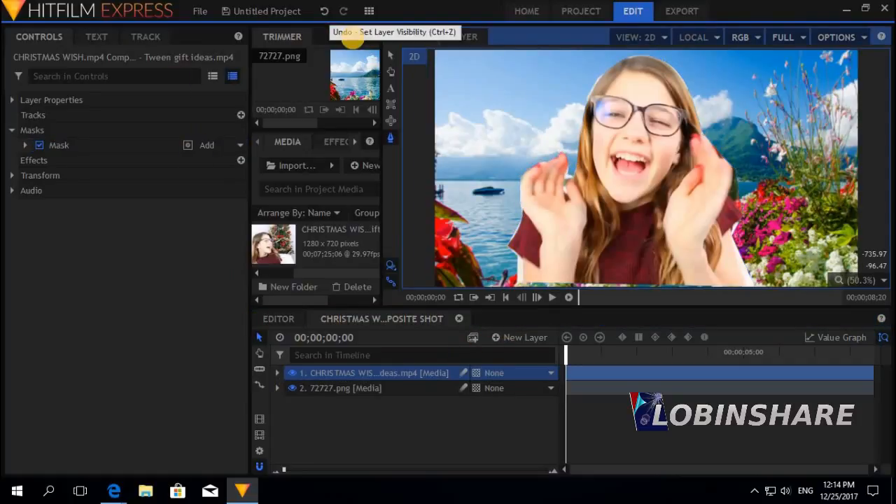
pyautogui.click(644, 193)
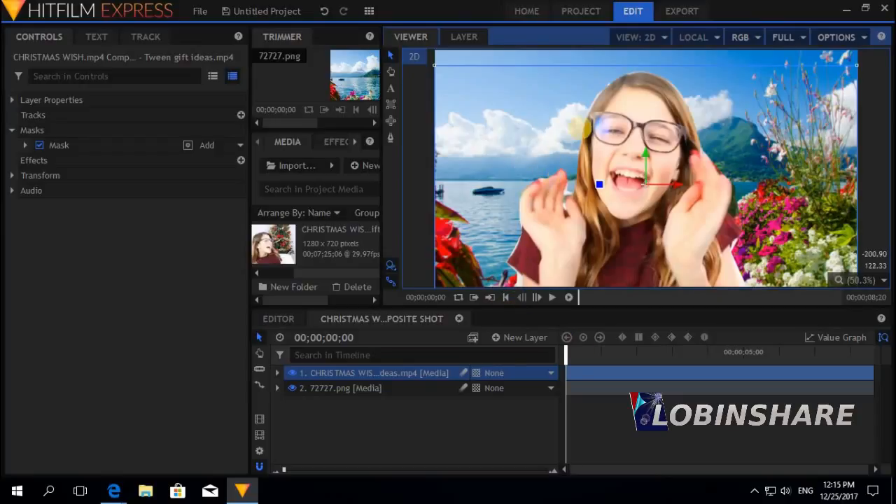
pyautogui.moveTo(569, 232)
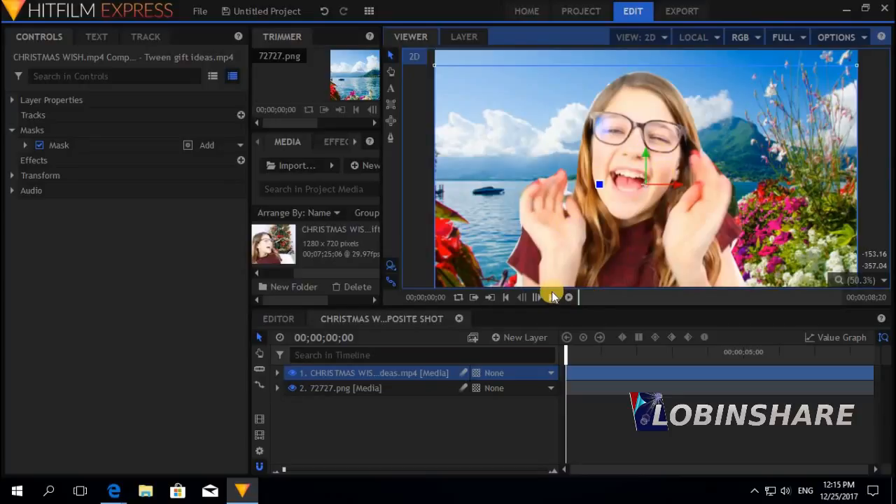
pyautogui.click(536, 296)
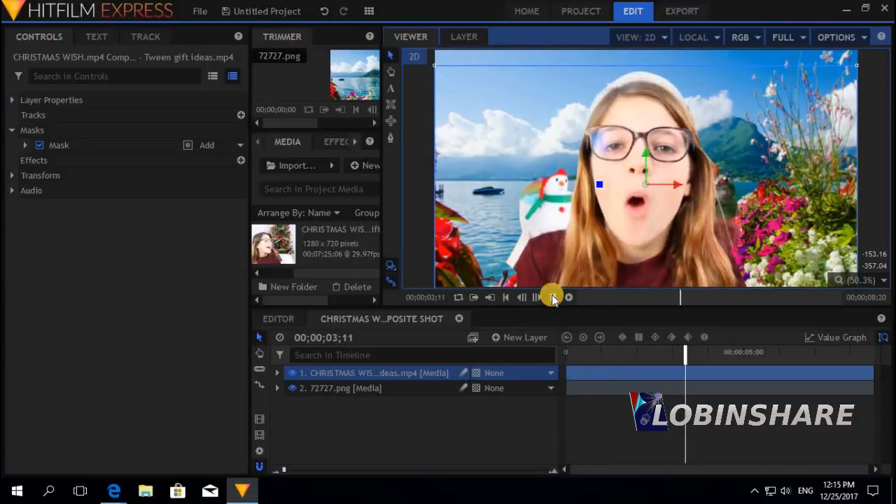
pyautogui.click(536, 297)
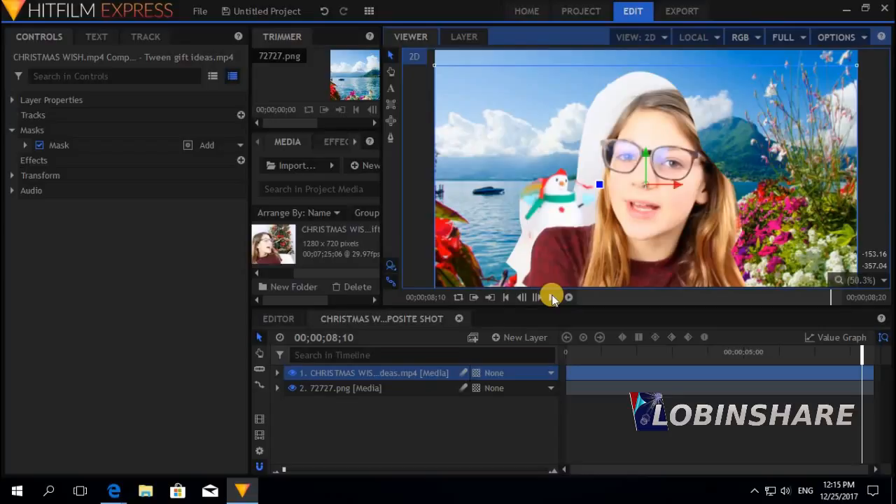
pyautogui.moveTo(553, 297)
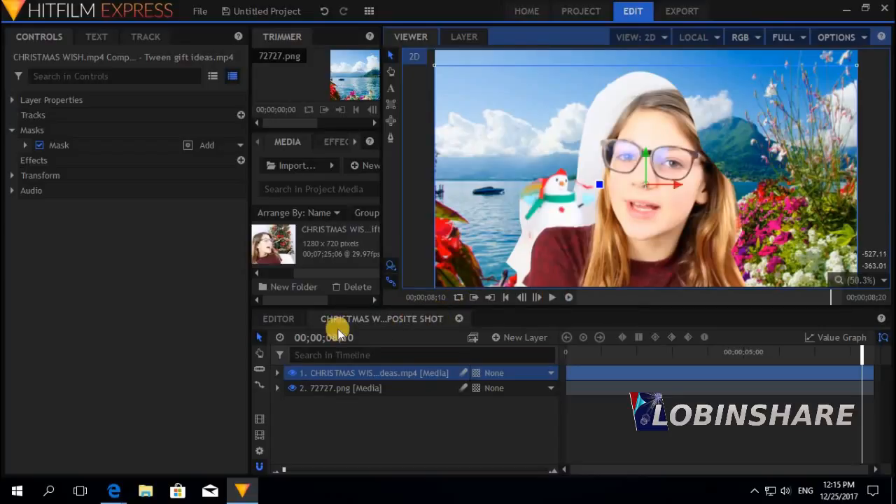
# Return to the main Editor timeline showing the Christmas composite shot.
pyautogui.click(279, 318)
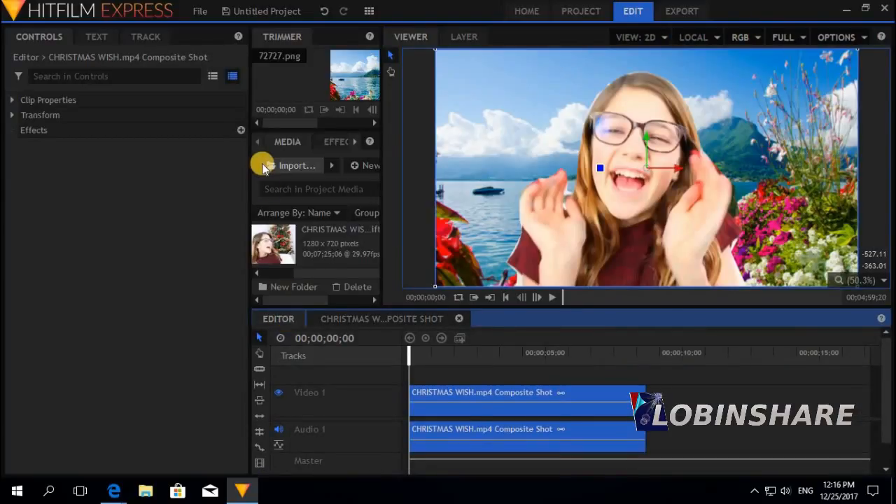
# Import the tree picture and the Green-Screen-Actress-Sample image into the project media.
pyautogui.click(293, 165)
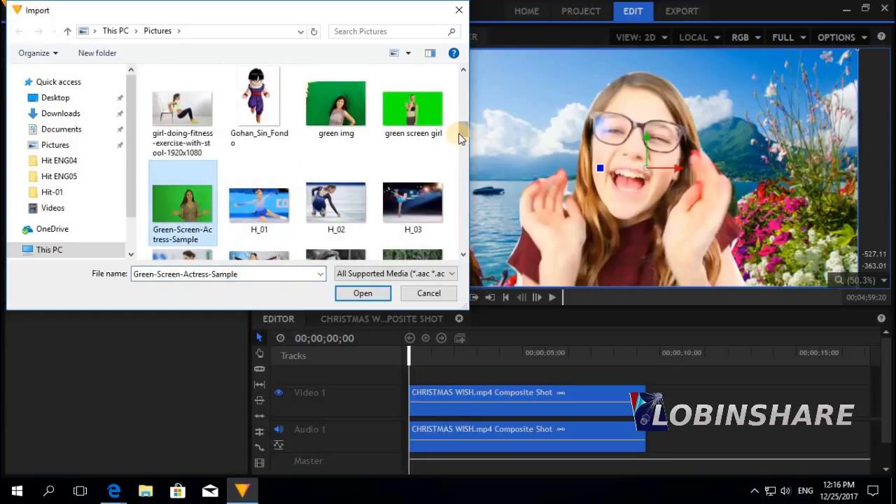
pyautogui.click(182, 189)
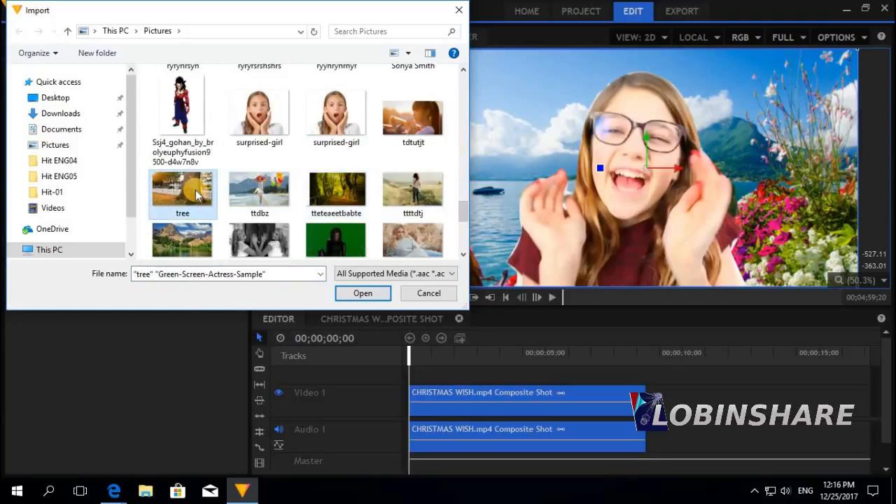
pyautogui.click(363, 292)
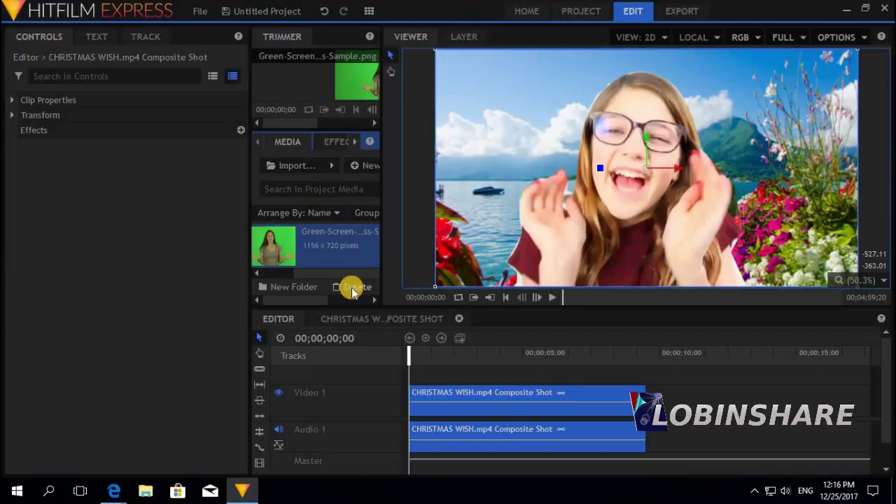
pyautogui.moveTo(305, 245)
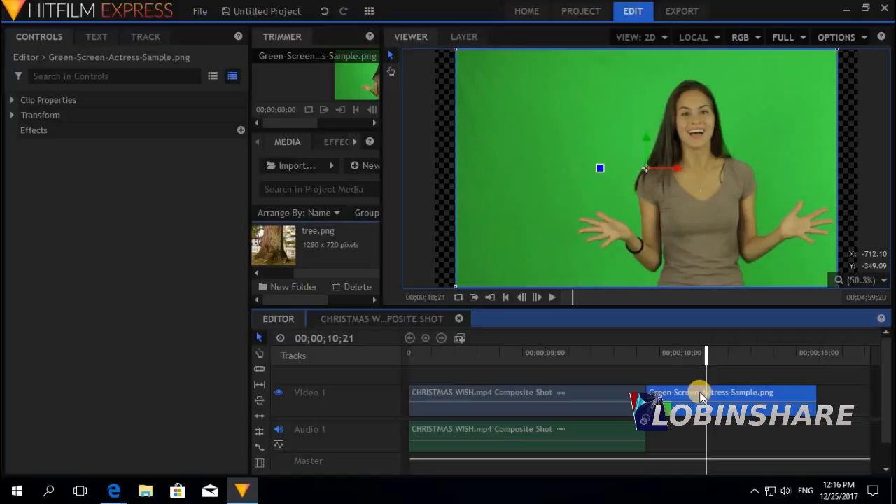
# Convert the actress clip into its own composite shot and select it on the editor timeline.
pyautogui.rightClick(701, 392)
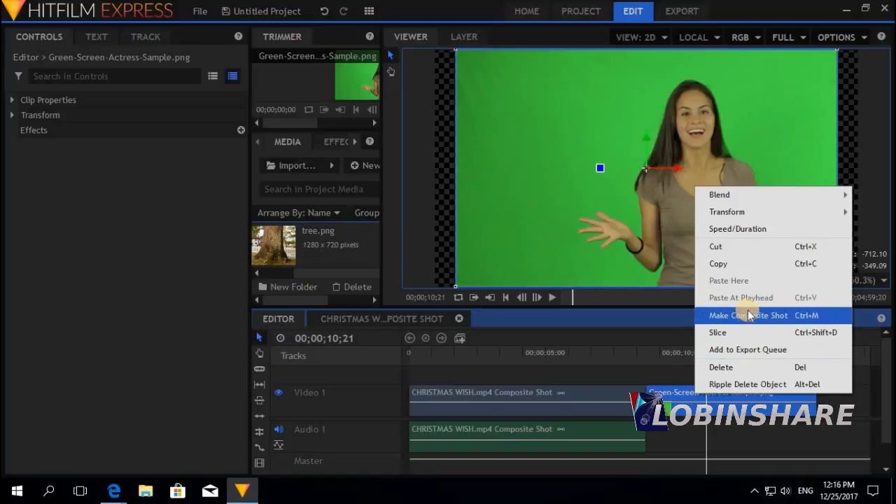
pyautogui.click(748, 315)
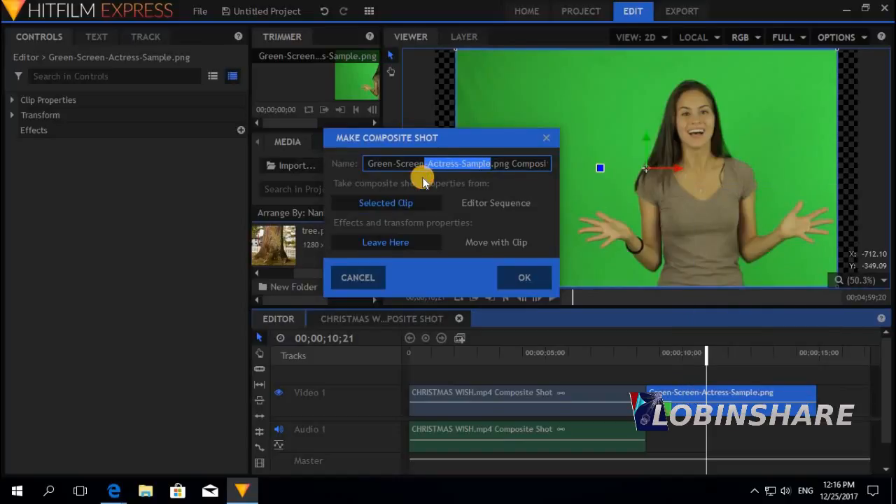
pyautogui.click(523, 277)
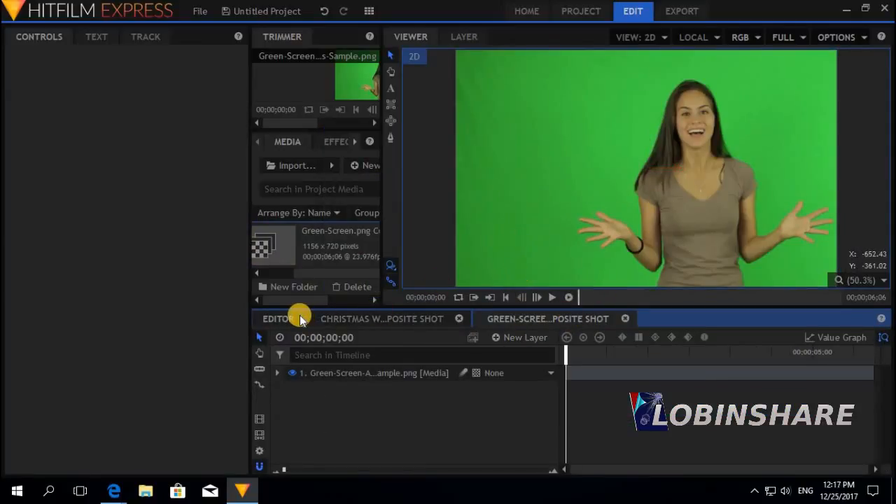
pyautogui.click(278, 318)
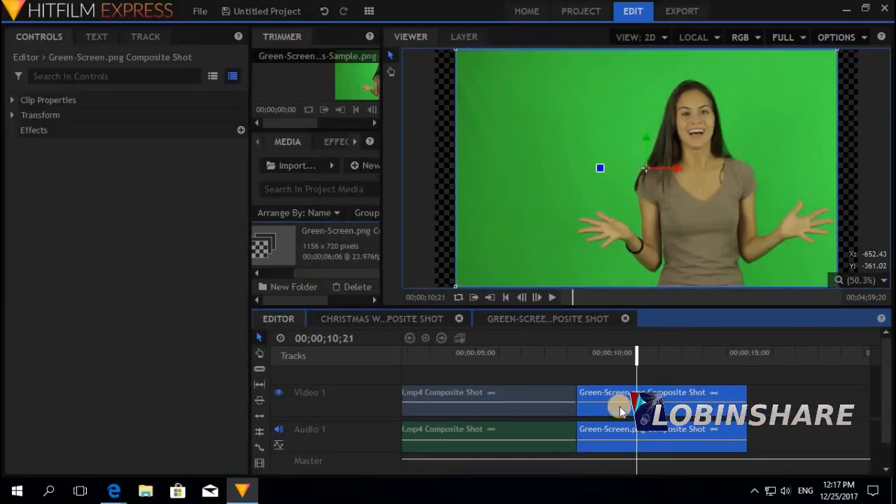
pyautogui.click(381, 319)
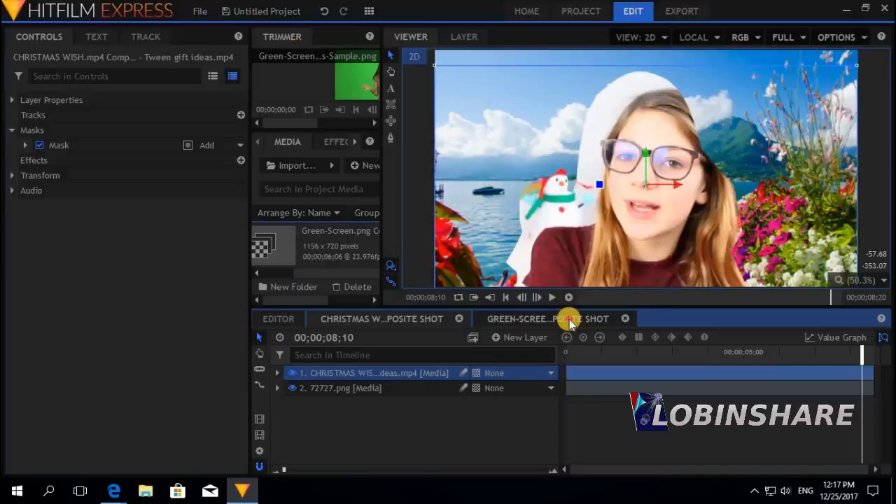
# Apply the Greenscreen Key preset from Presets > 2D Effects to the actress composite.
pyautogui.click(547, 319)
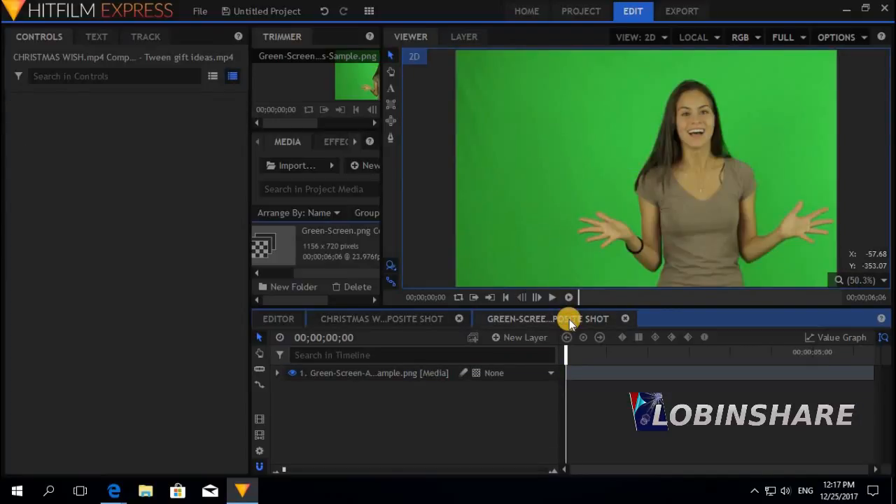
pyautogui.moveTo(749, 214)
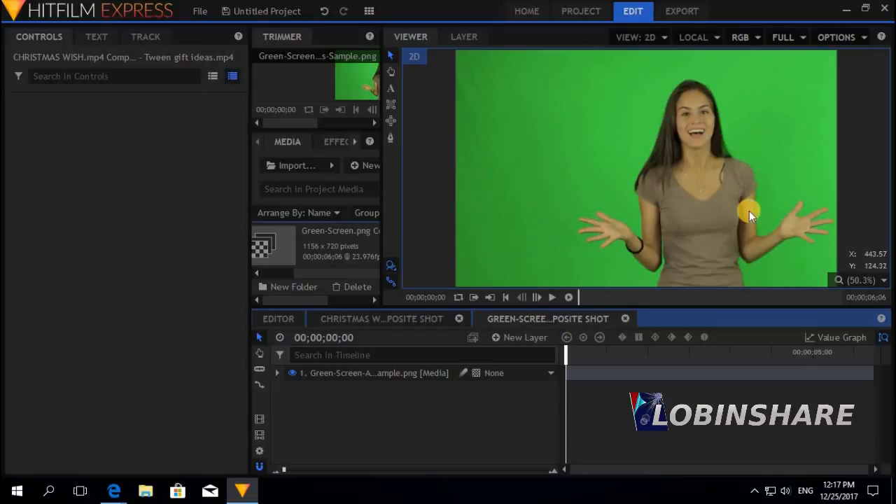
pyautogui.moveTo(741, 115)
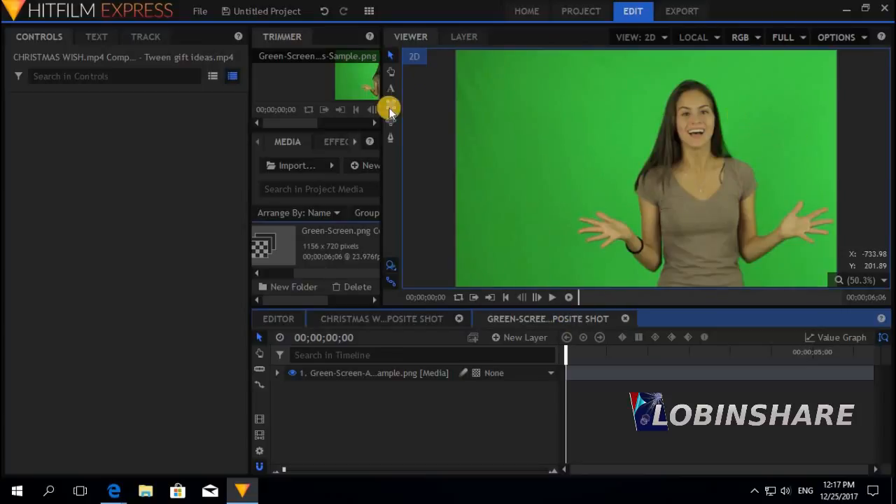
pyautogui.moveTo(333, 144)
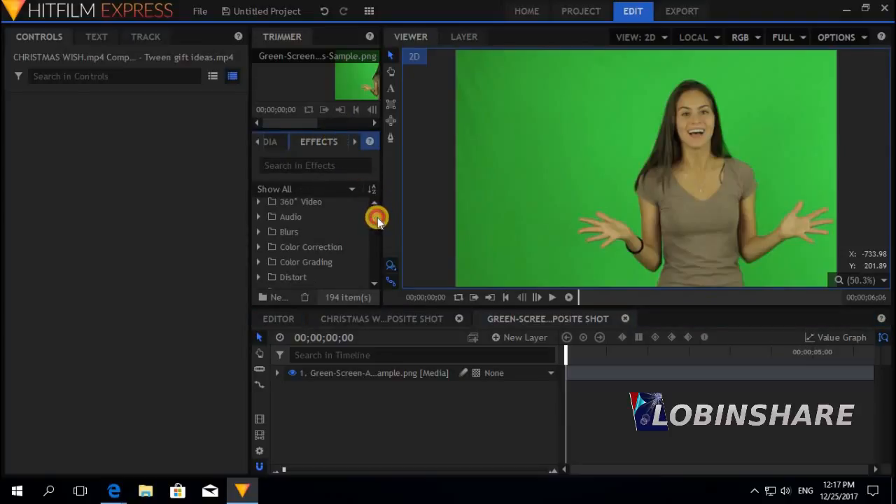
pyautogui.scroll(-3)
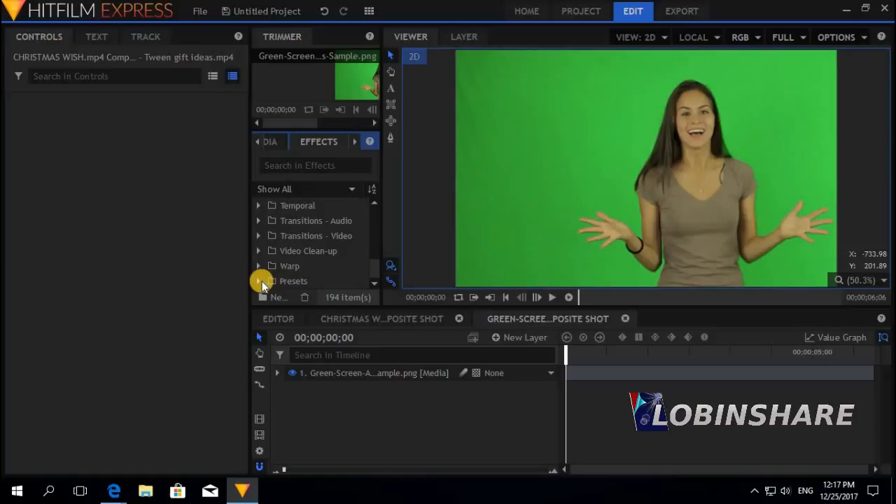
pyautogui.click(258, 280)
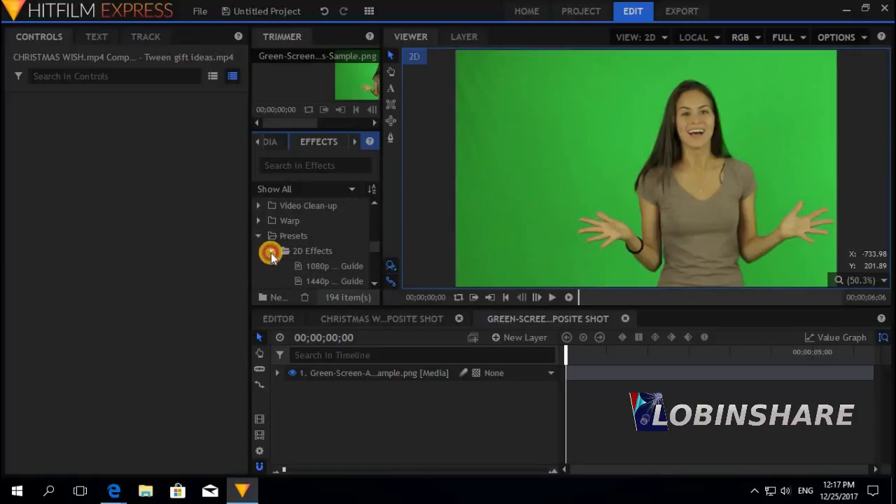
pyautogui.scroll(-3)
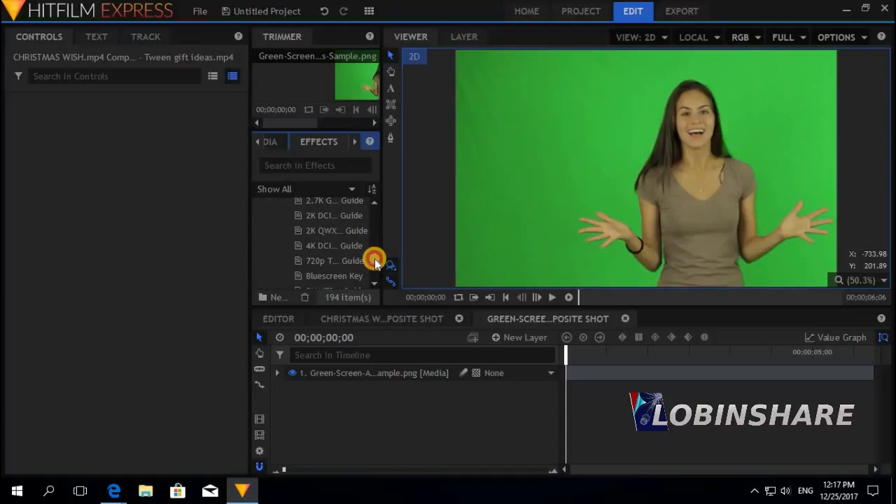
pyautogui.scroll(-3)
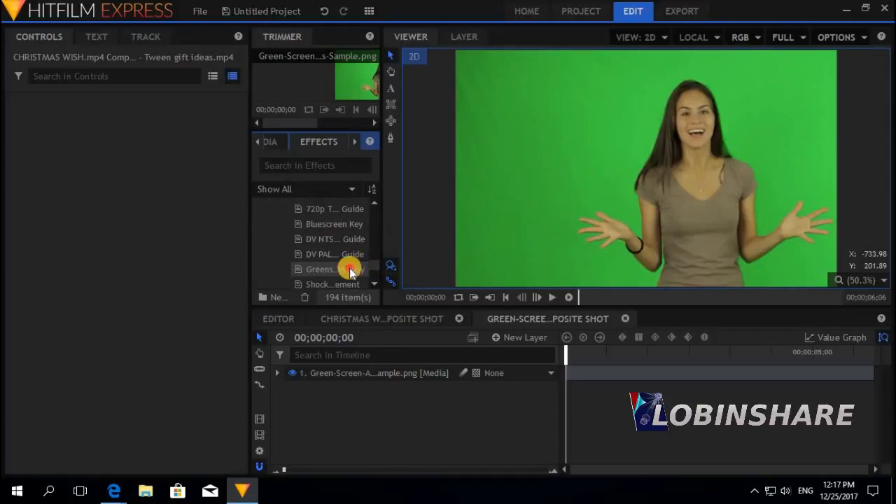
pyautogui.click(329, 269)
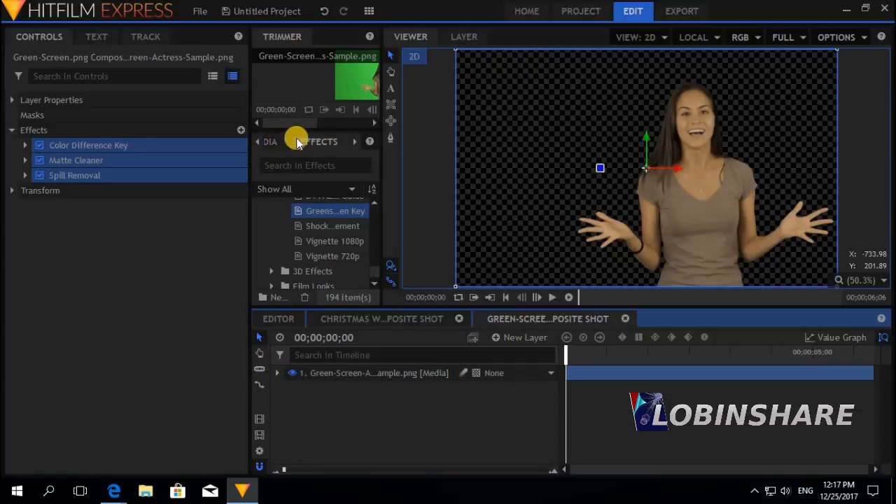
# Add tree.png from the Media panel as a background layer beneath the keyed actress.
pyautogui.click(287, 141)
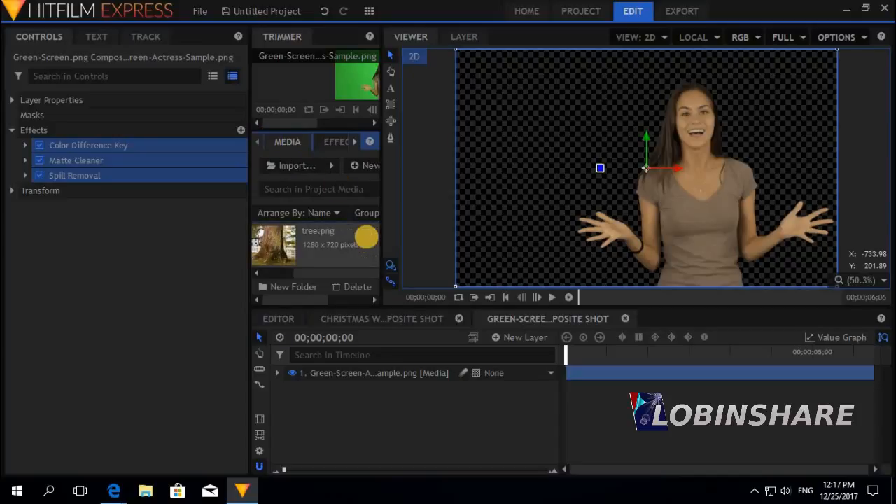
pyautogui.click(273, 245)
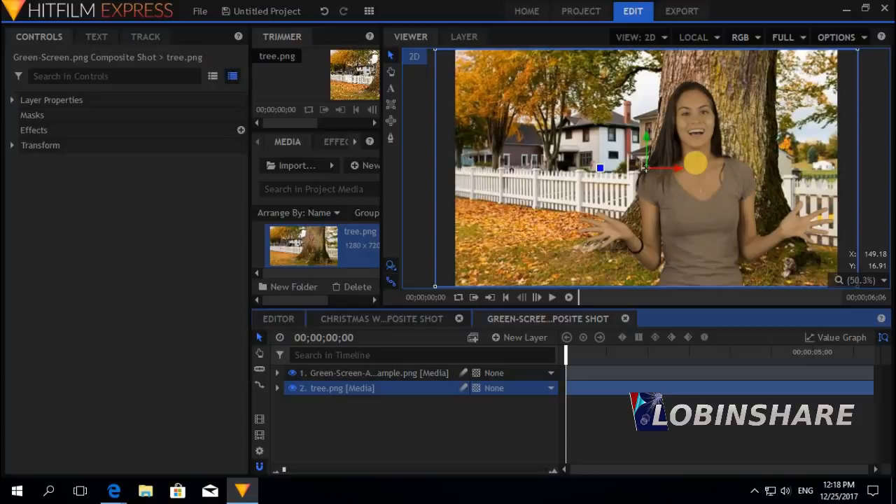
pyautogui.moveTo(697, 168)
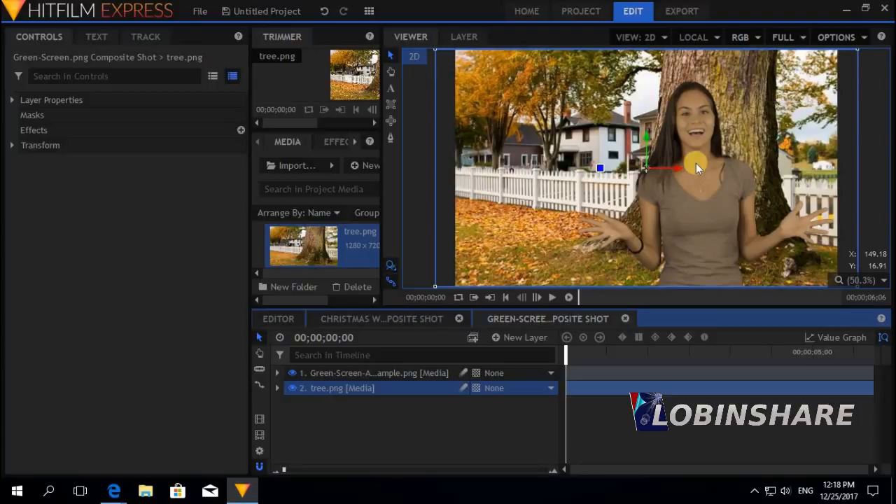
pyautogui.moveTo(393, 373)
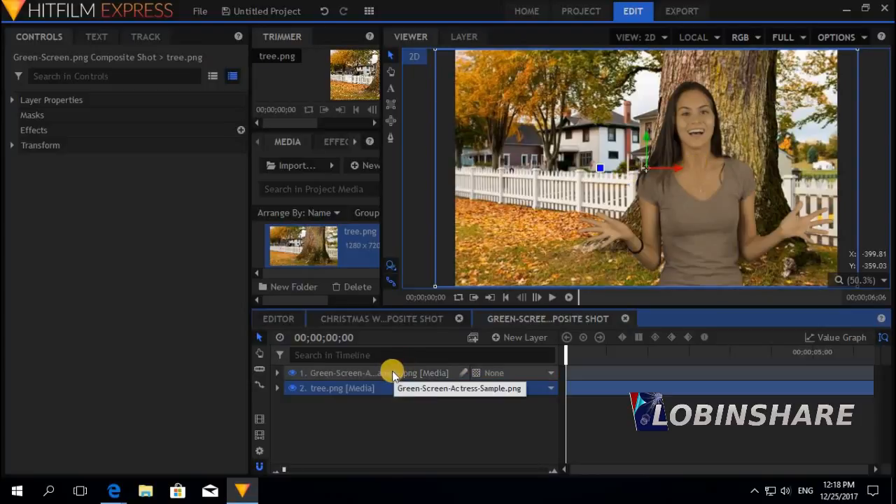
# Rotate, shrink and move the actress so she leans out beside the tree trunk.
pyautogui.click(354, 372)
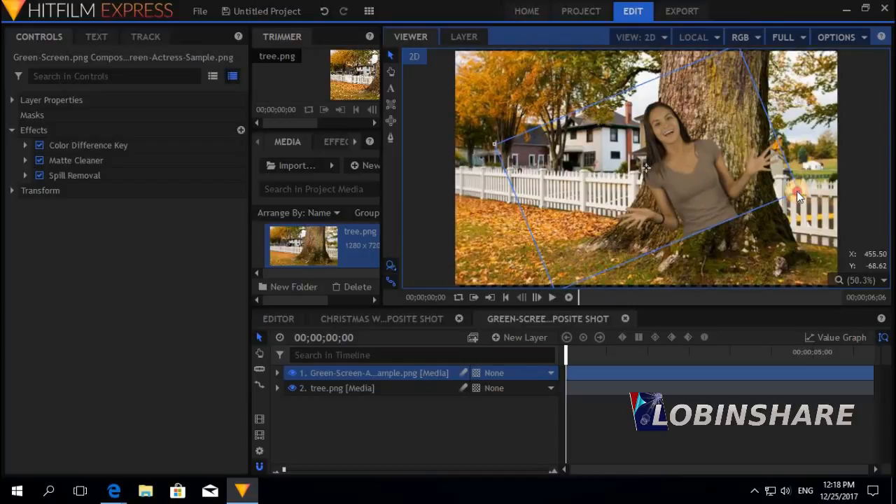
pyautogui.moveTo(798, 196); pyautogui.dragTo(690, 172)
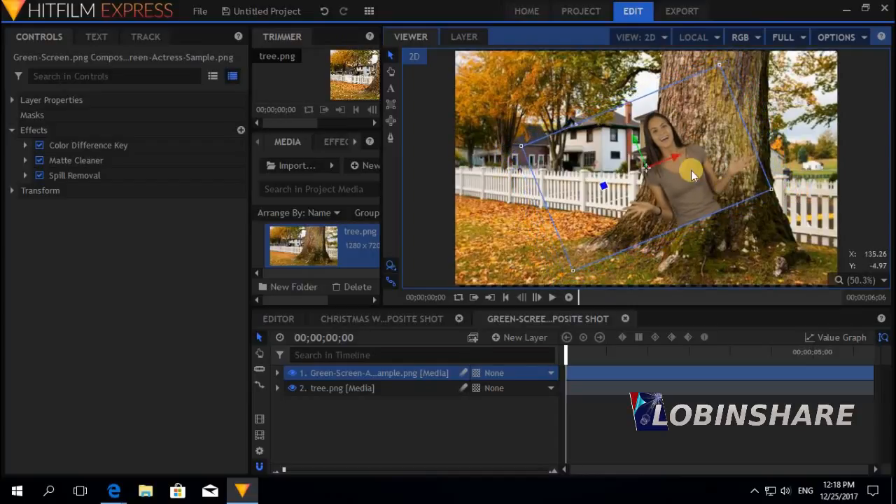
pyautogui.moveTo(689, 174); pyautogui.dragTo(664, 143)
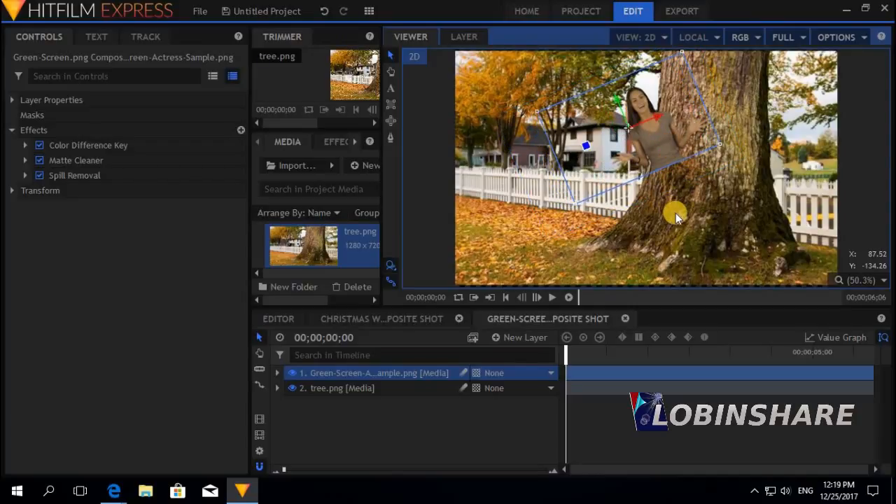
pyautogui.click(341, 388)
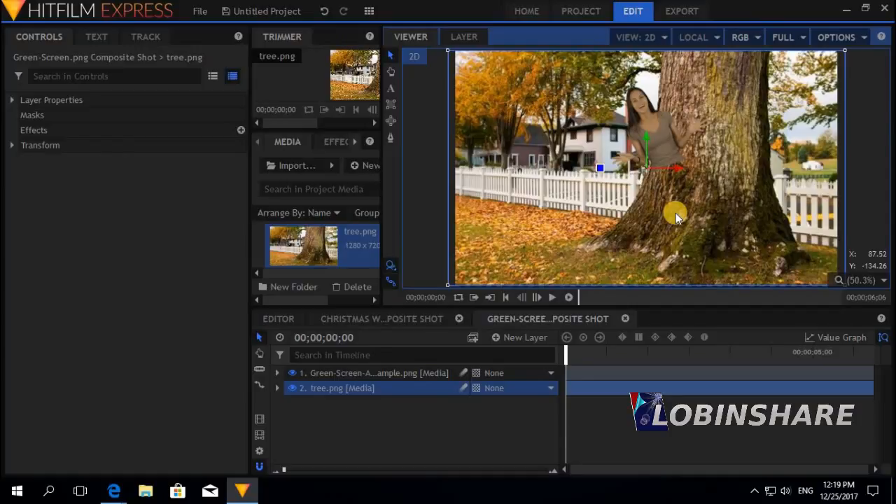
pyautogui.moveTo(665, 108)
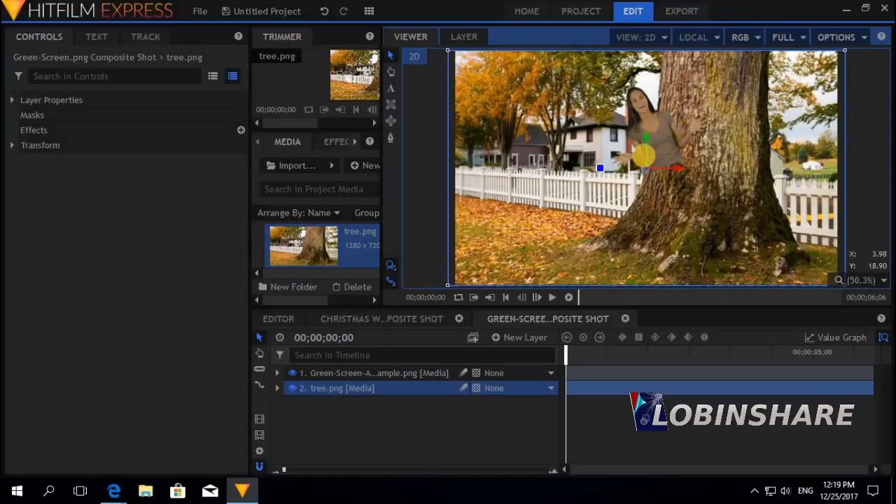
pyautogui.moveTo(707, 118)
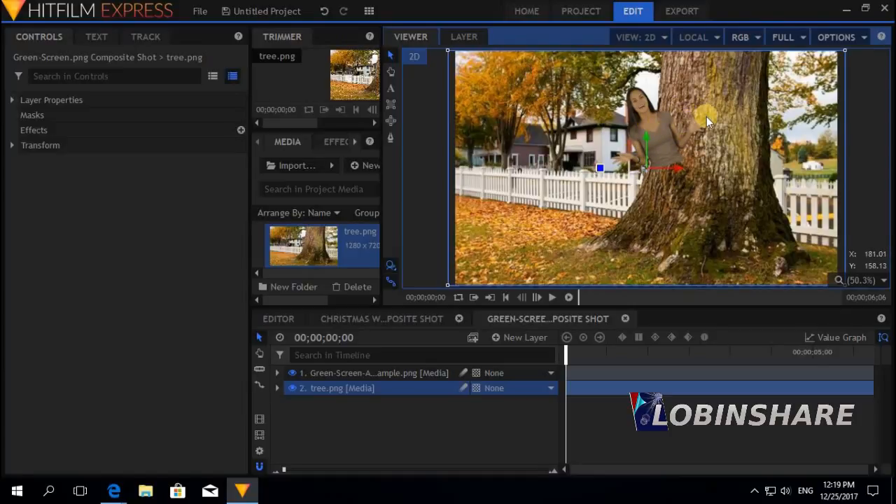
pyautogui.click(378, 373)
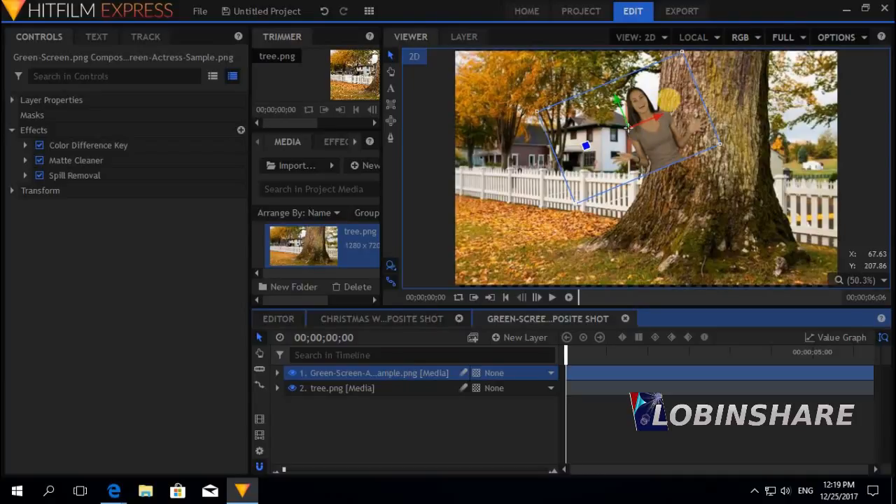
pyautogui.moveTo(403, 142)
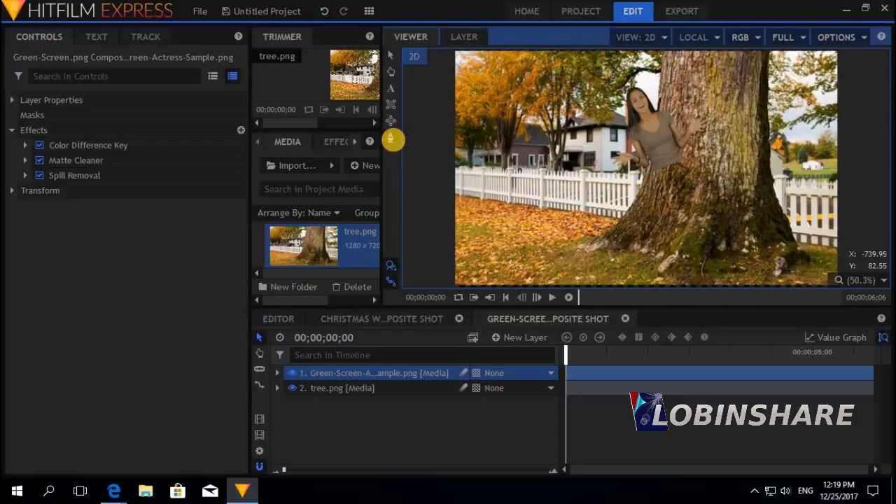
# Start drawing a mask on the actress layer with the Mask tool.
pyautogui.click(277, 372)
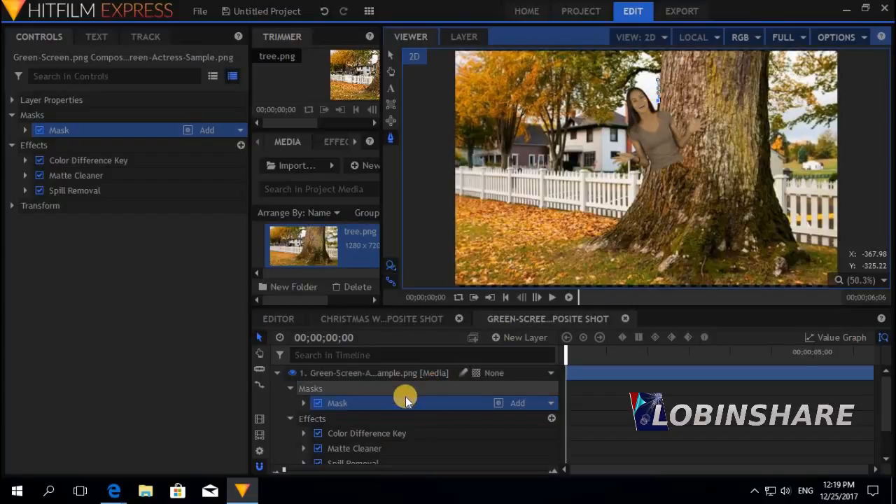
pyautogui.moveTo(369, 378)
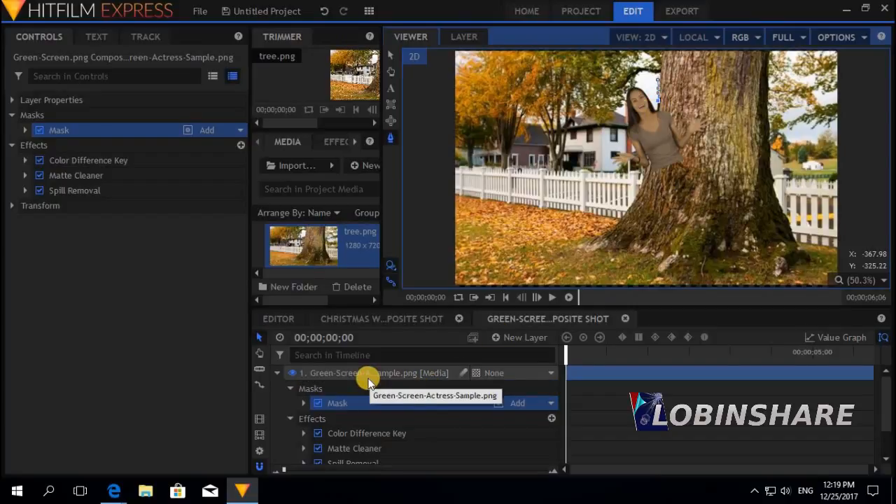
pyautogui.moveTo(703, 86)
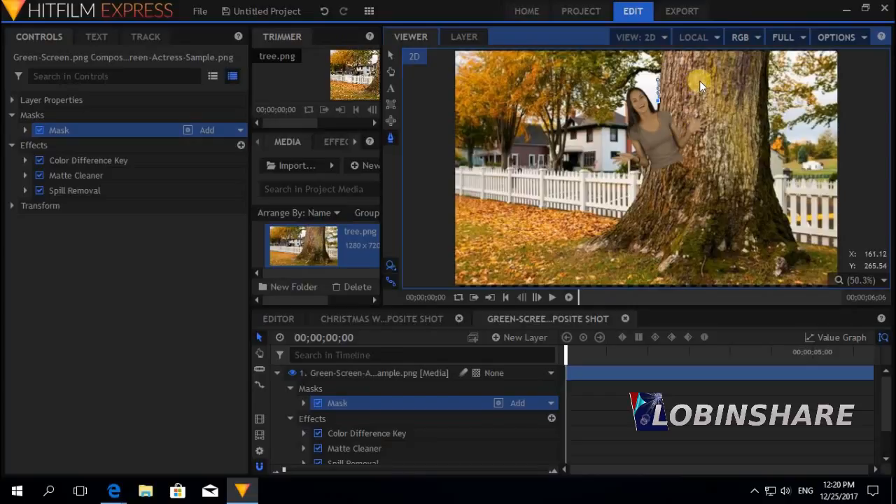
pyautogui.moveTo(662, 102)
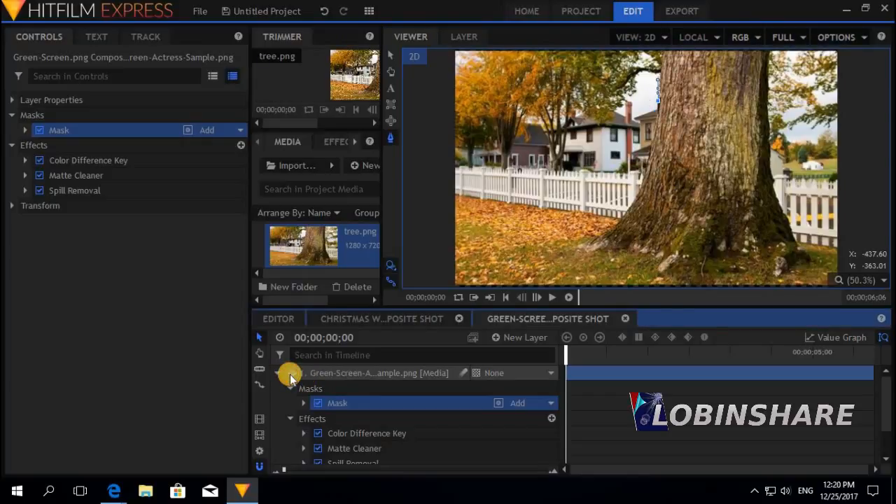
pyautogui.moveTo(289, 378)
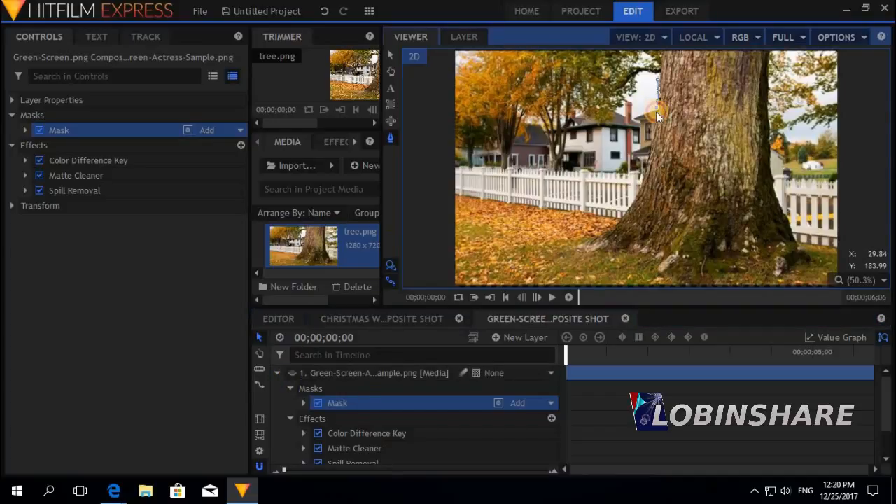
pyautogui.moveTo(654, 140)
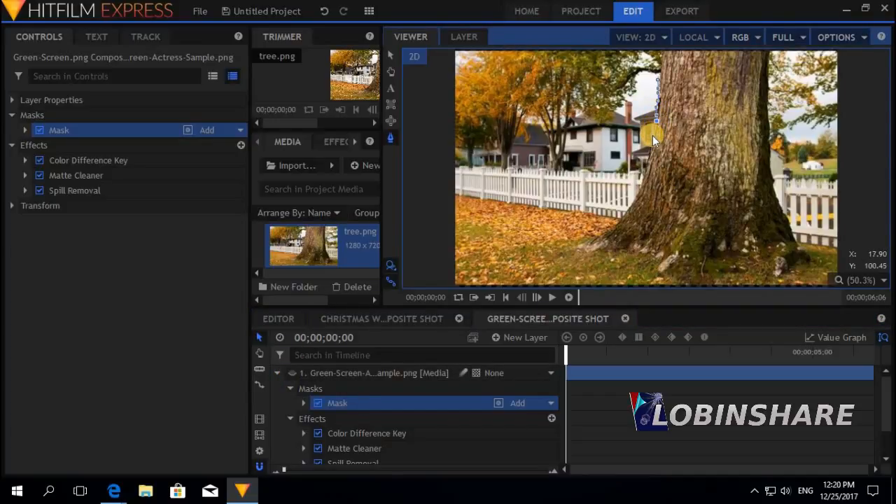
pyautogui.moveTo(652, 147)
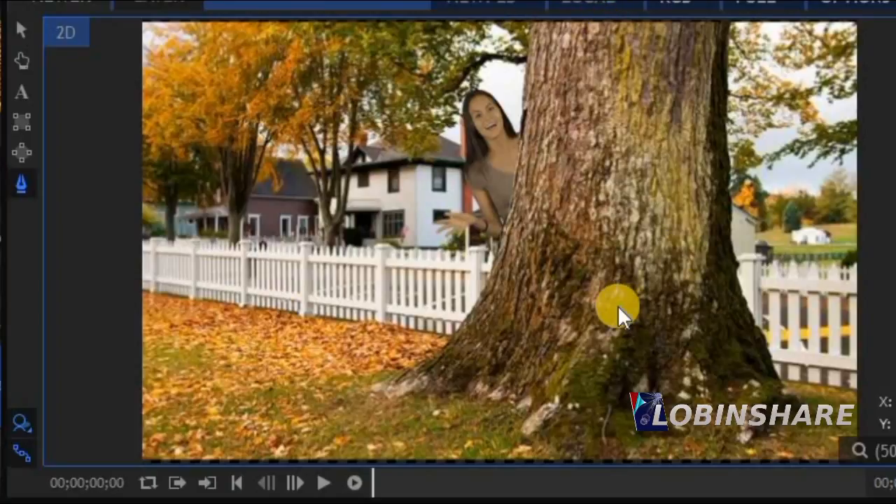
pyautogui.moveTo(623, 318)
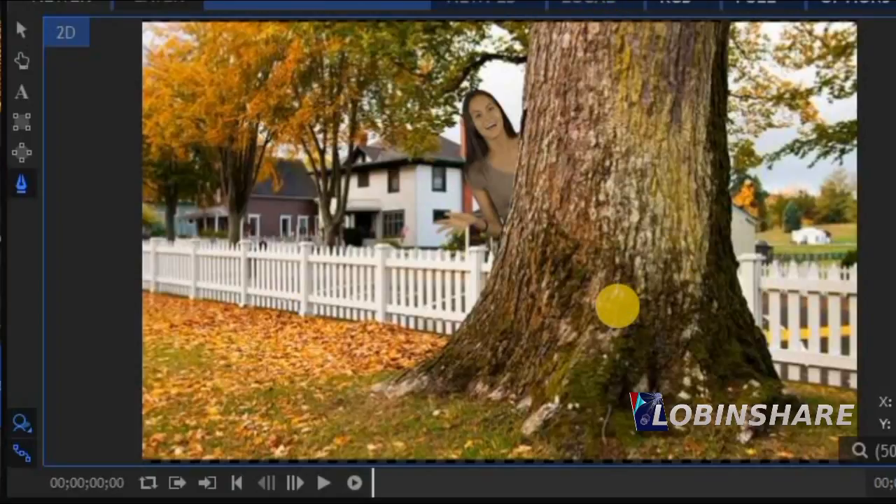